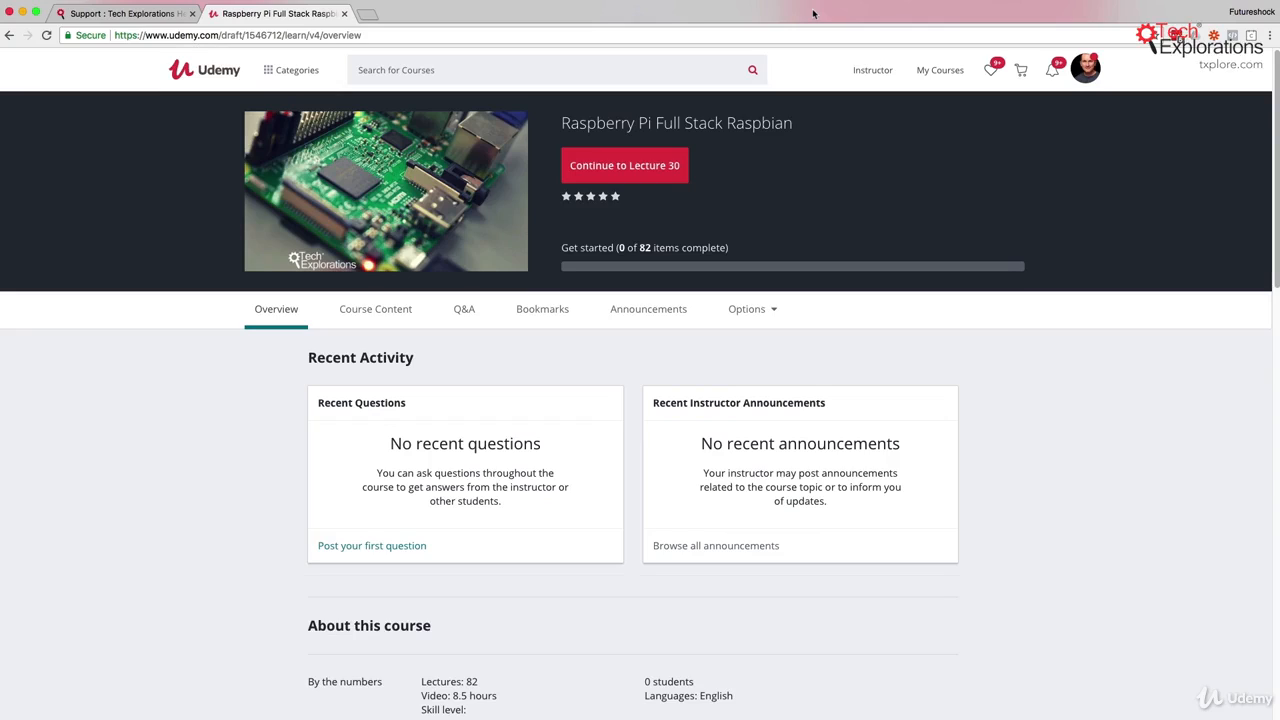
pyautogui.moveTo(1127, 317)
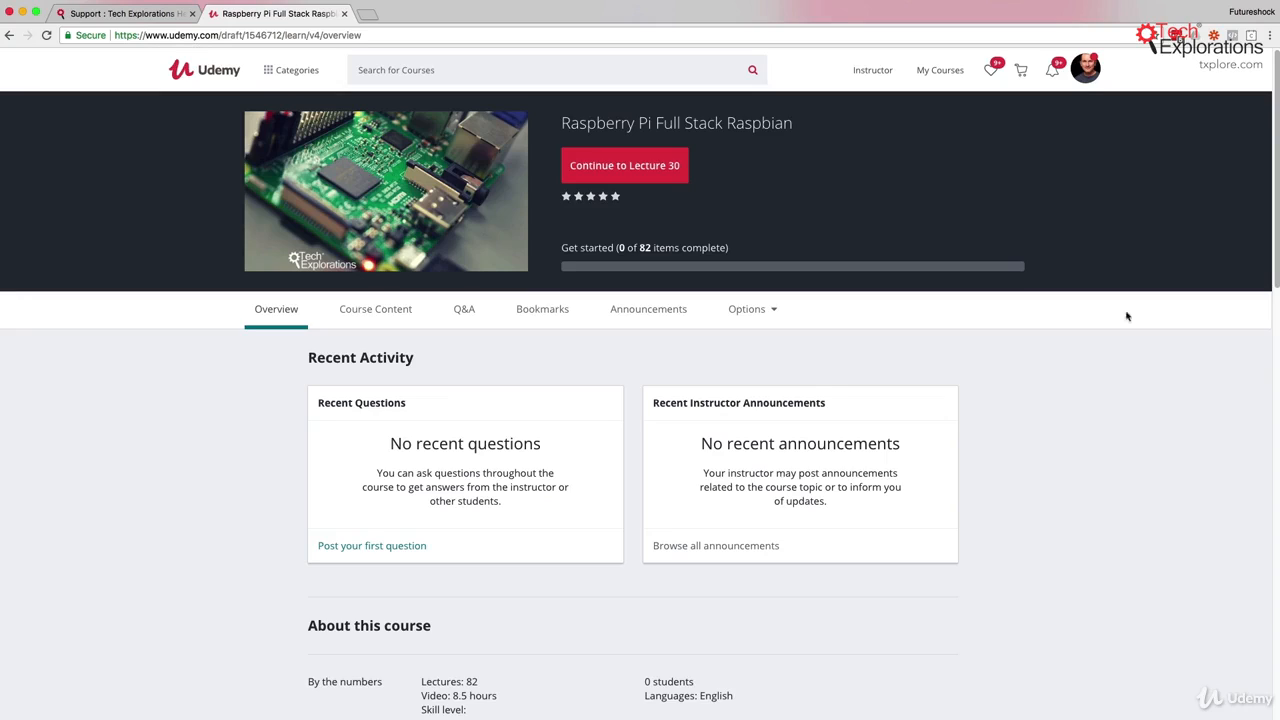
pyautogui.moveTo(1107, 328)
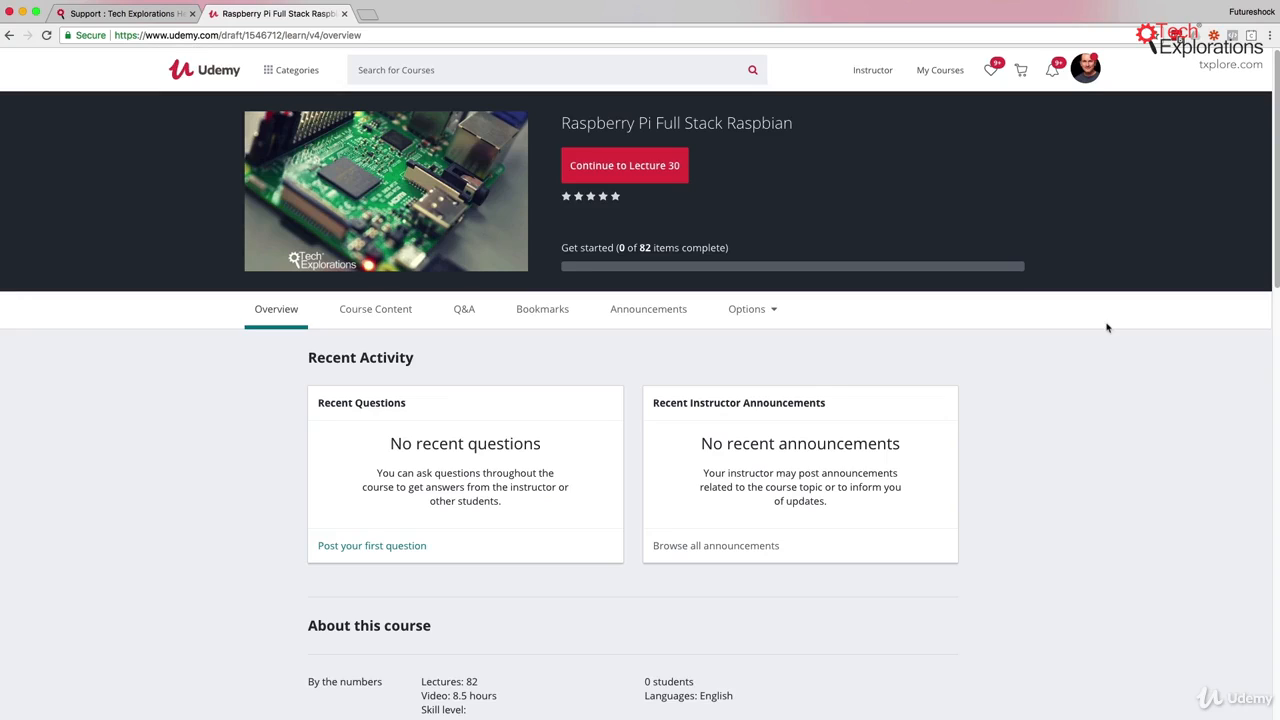
pyautogui.moveTo(192, 473)
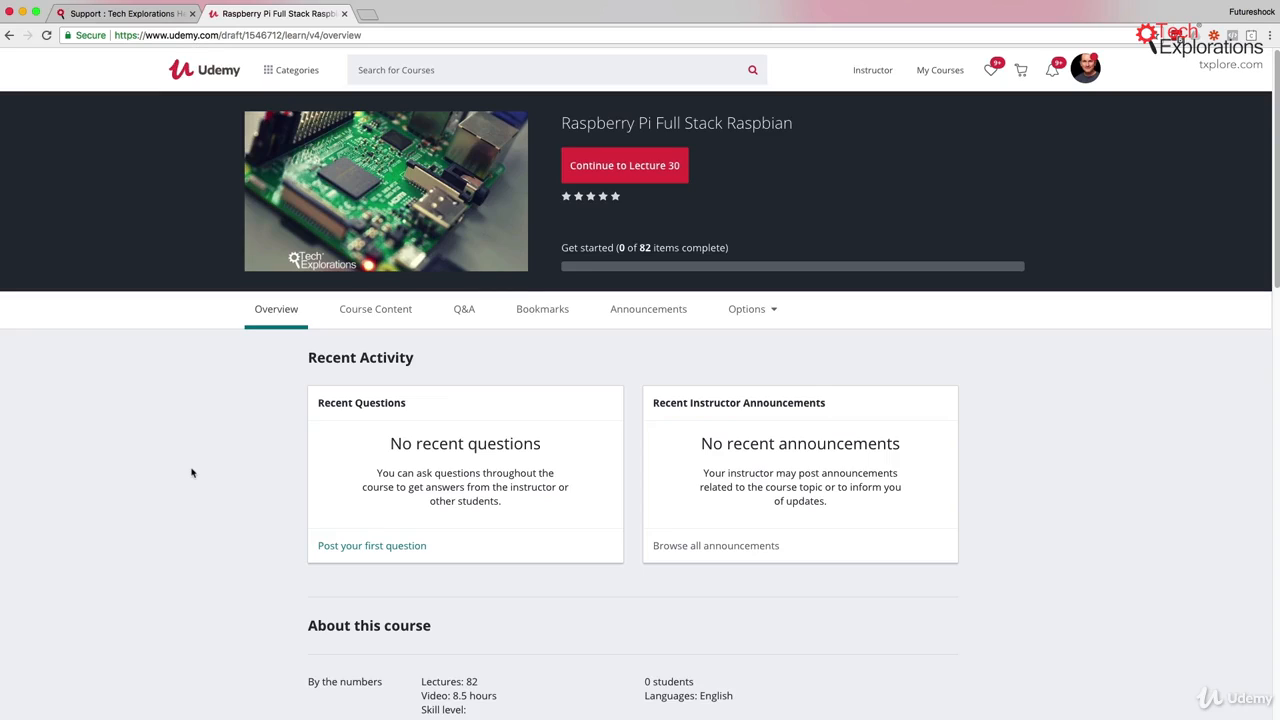
pyautogui.moveTo(727, 440)
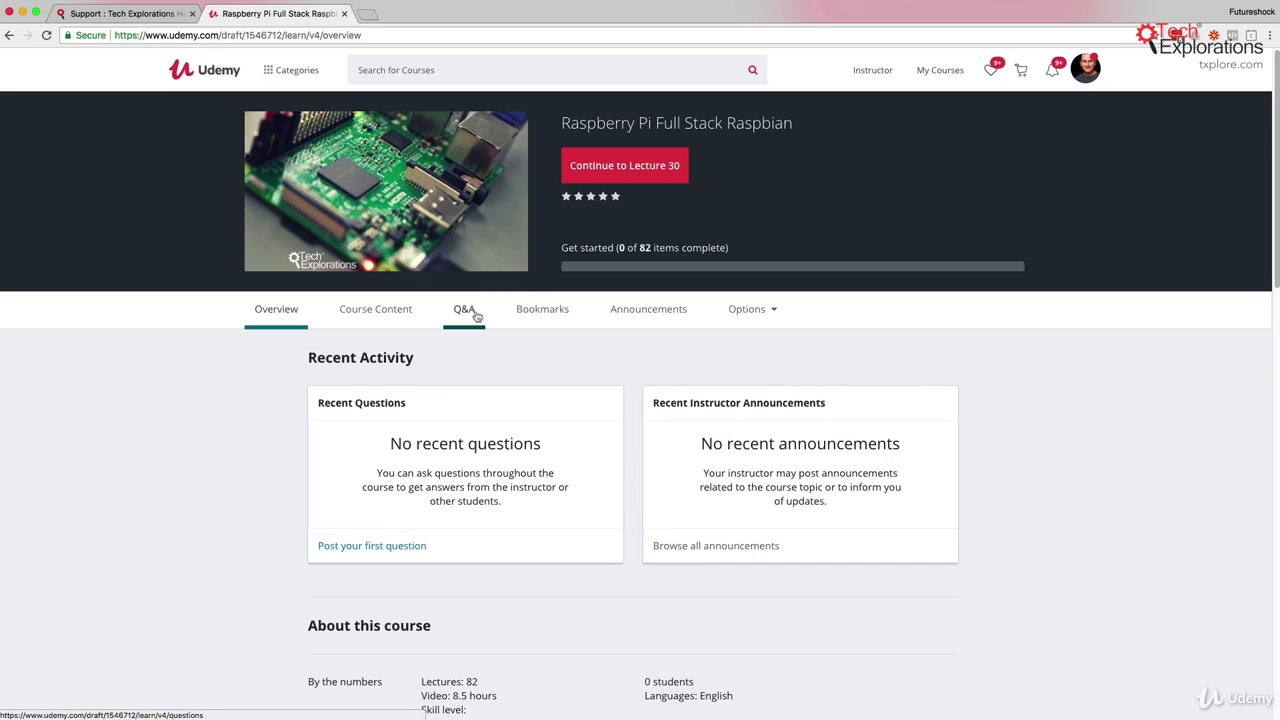
# Search the course Q&A for 'I am having some trouble with the GPIOS', finding no matches
pyautogui.click(463, 309)
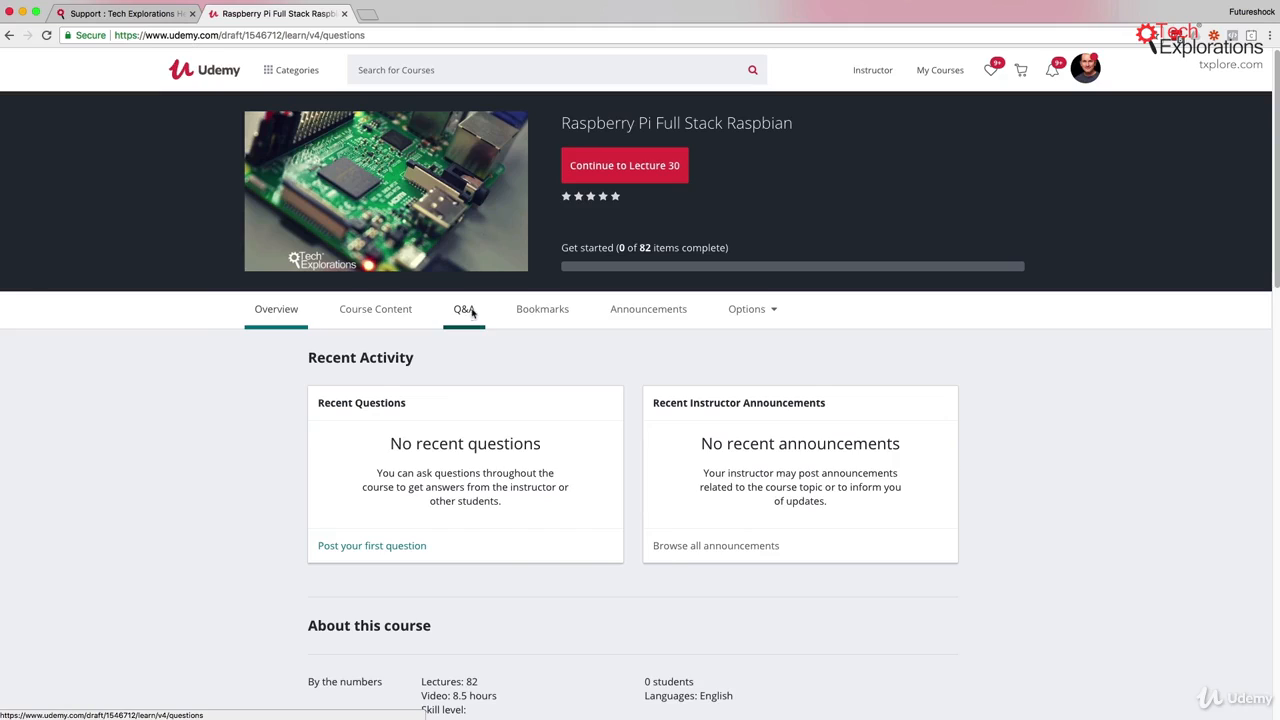
pyautogui.click(464, 308)
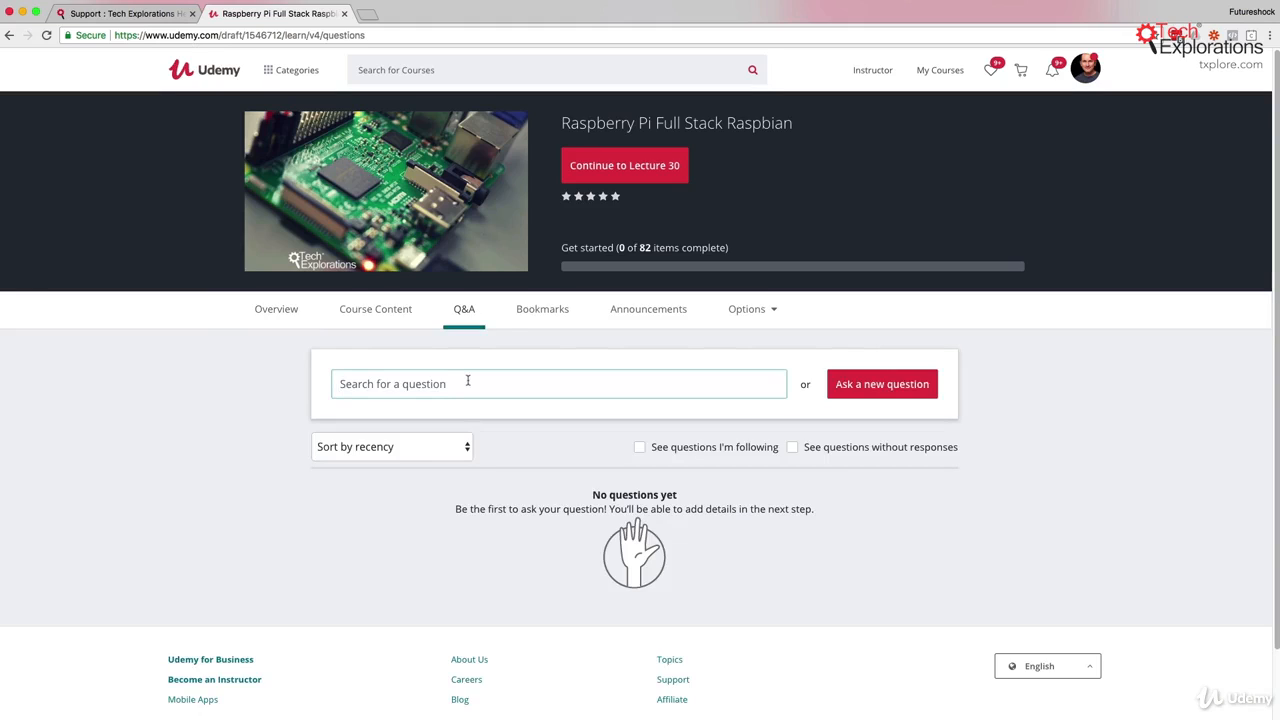
pyautogui.click(558, 383)
pyautogui.write('I am having')
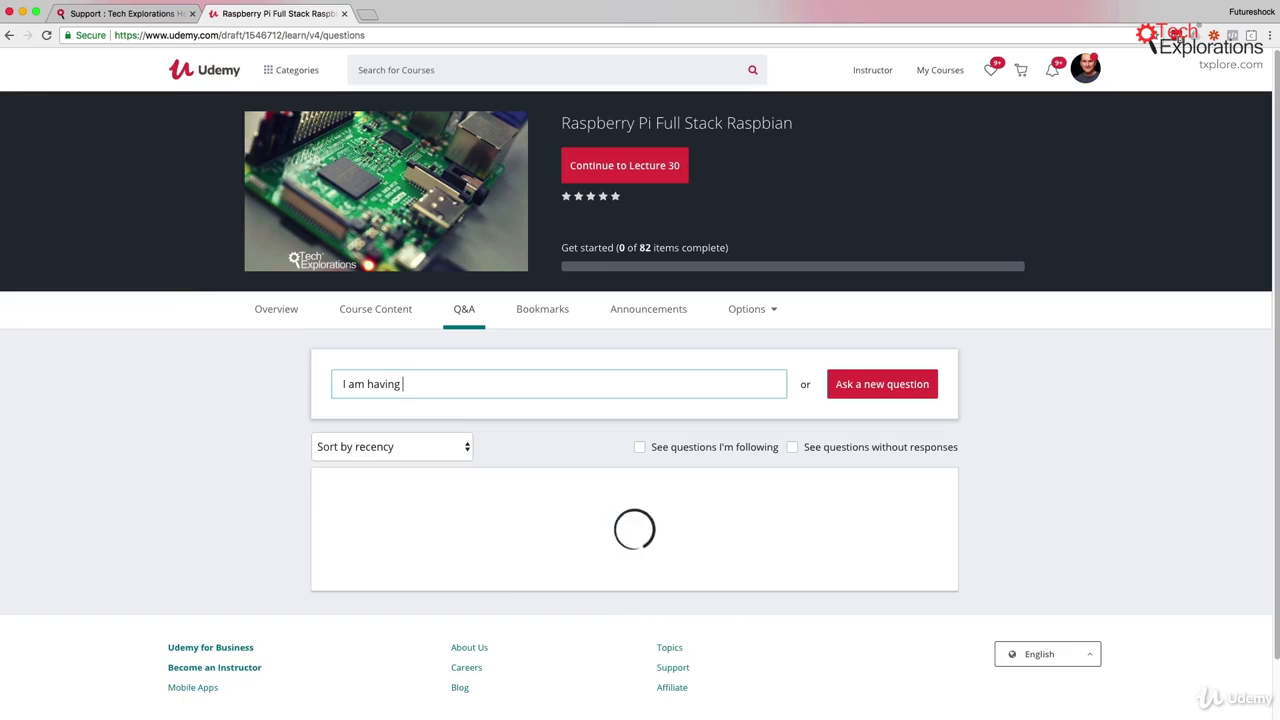
pyautogui.write('some trouble')
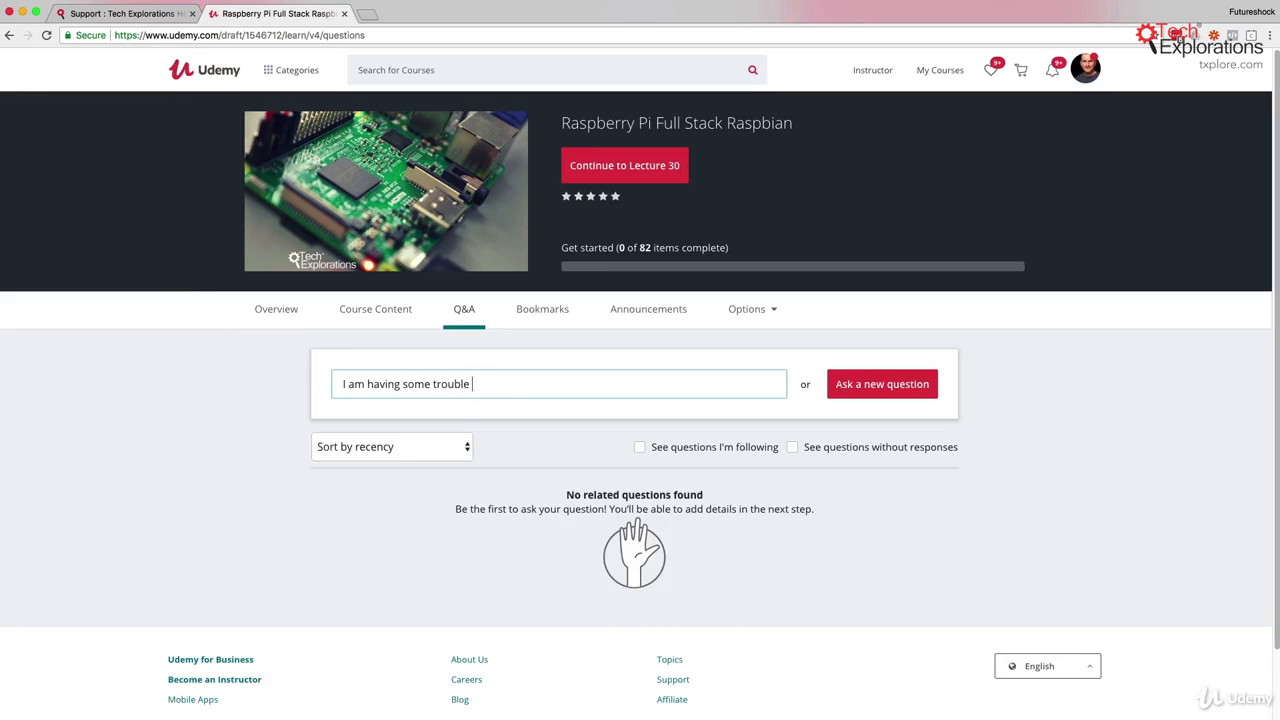
pyautogui.write('with the GPIOS')
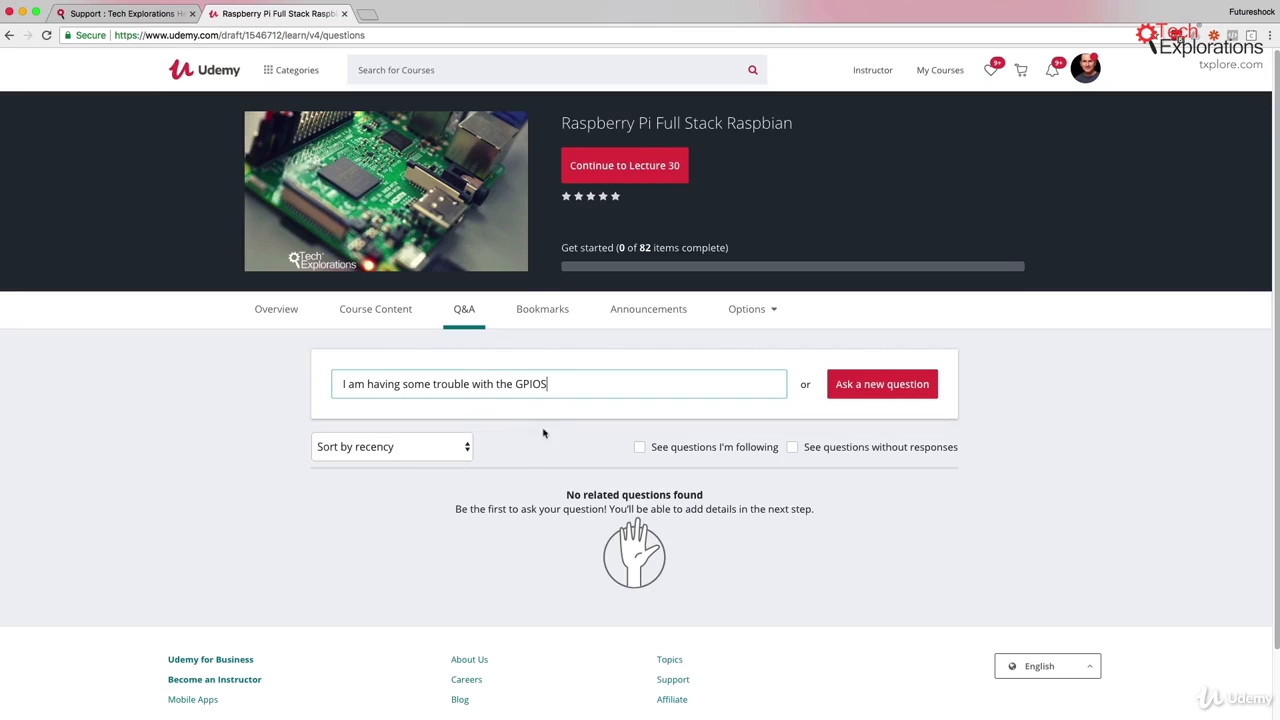
pyautogui.moveTo(556, 560)
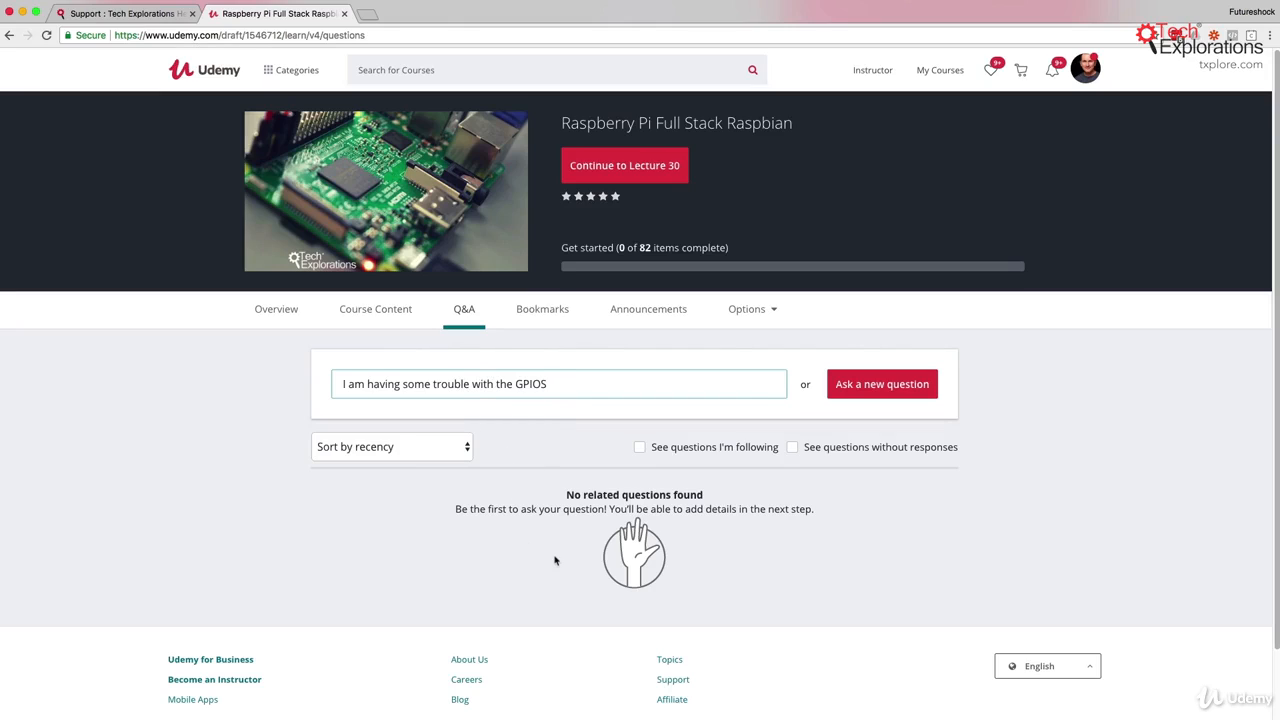
pyautogui.moveTo(539, 397)
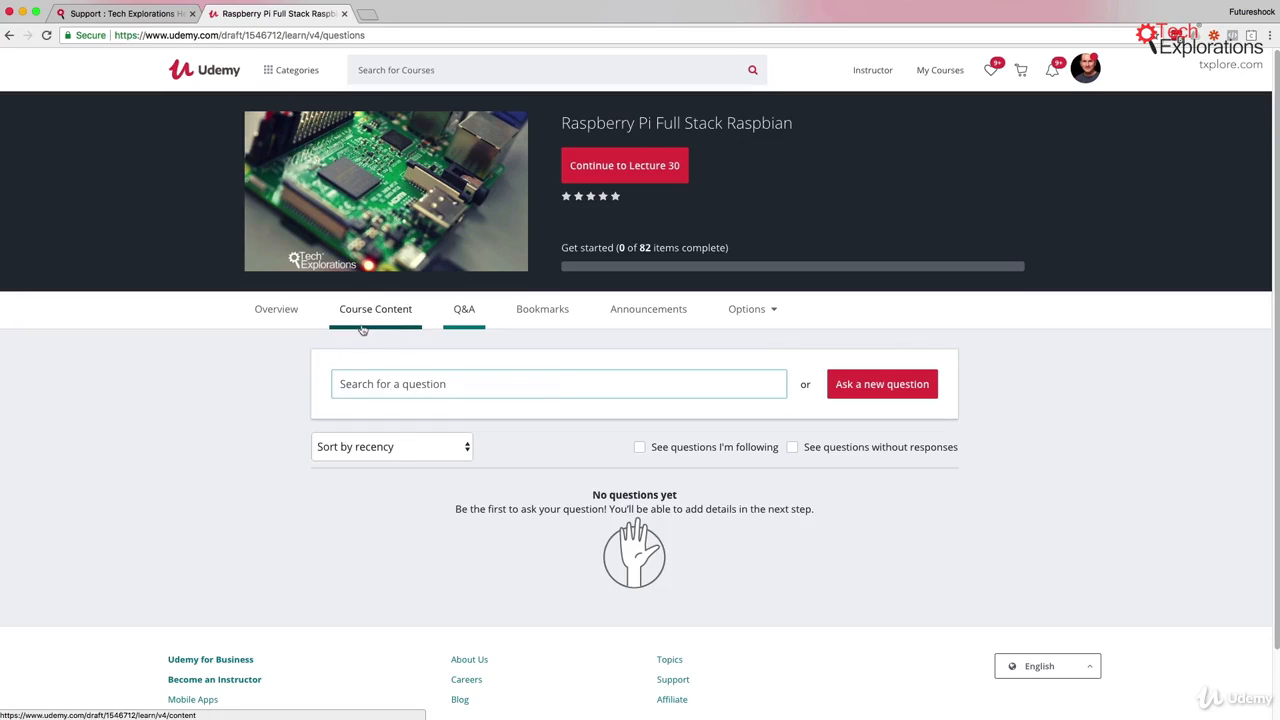
# Open lecture 30, 'The Web Application Stack', from Section 6 of the course content
pyautogui.click(375, 308)
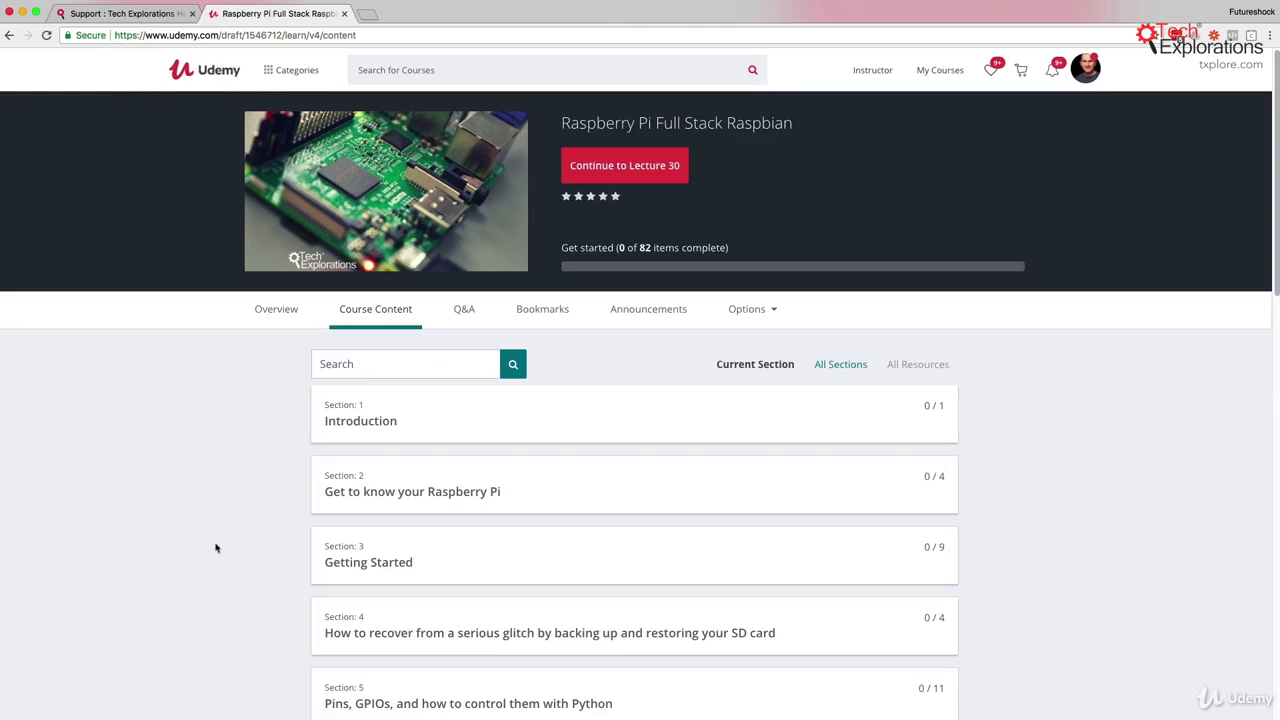
pyautogui.scroll(-3)
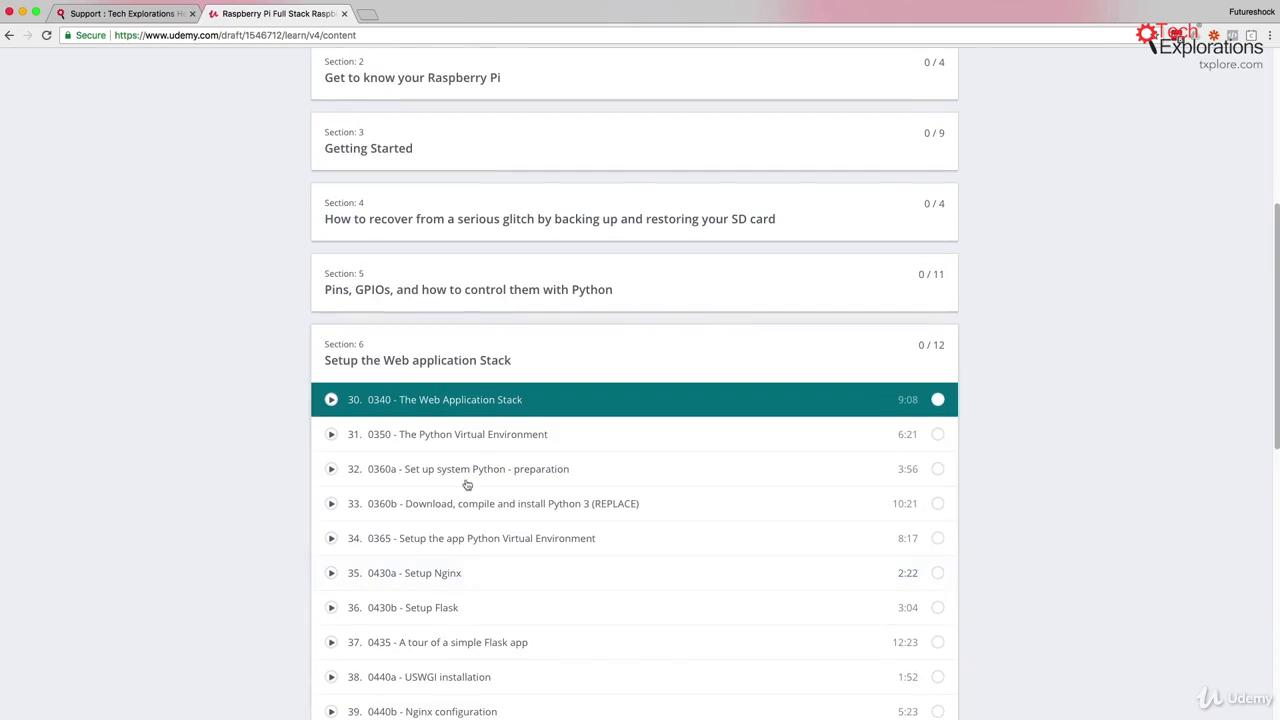
pyautogui.click(444, 399)
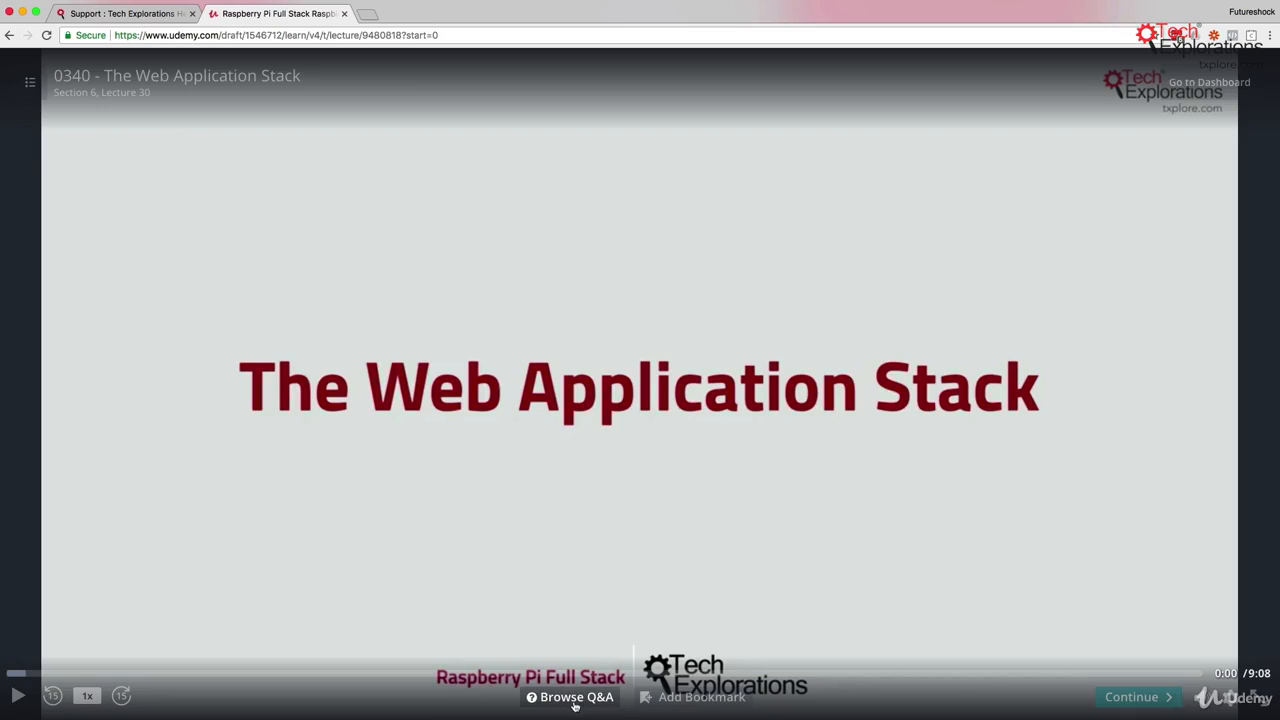
# Draft a new lecture question titled 'Why do you call it a stack?'
pyautogui.click(570, 697)
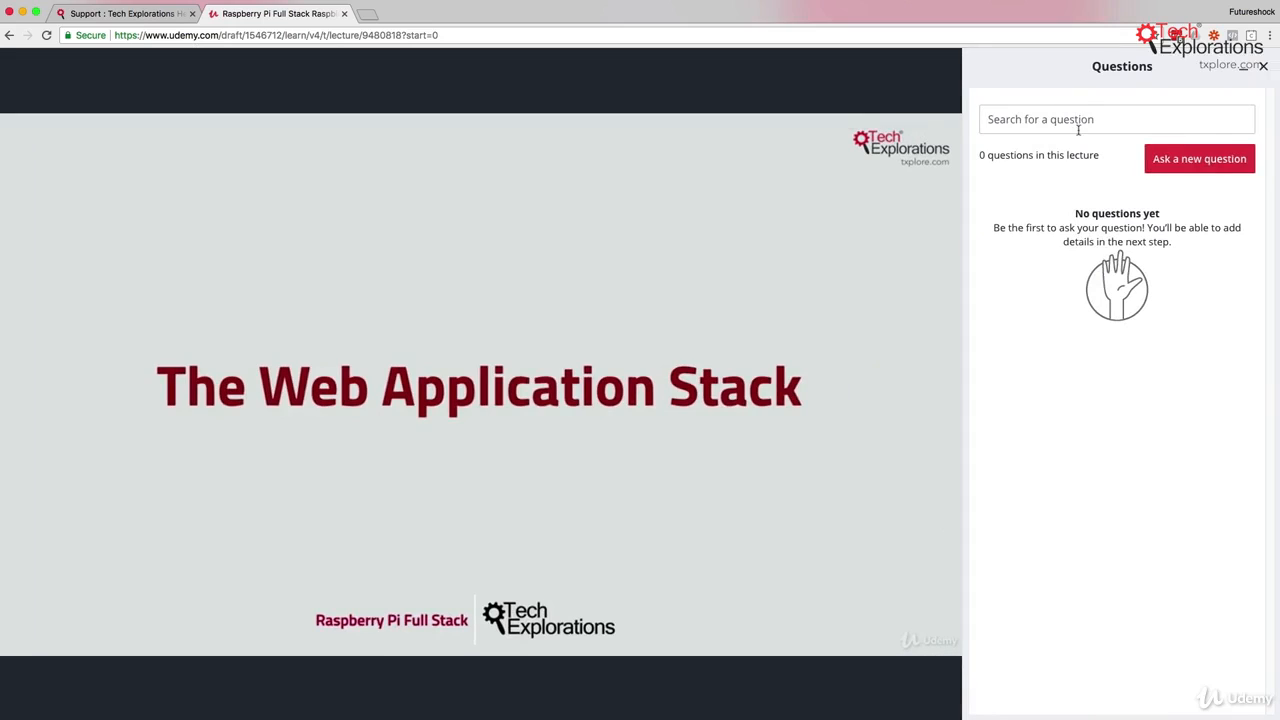
pyautogui.moveTo(650, 382)
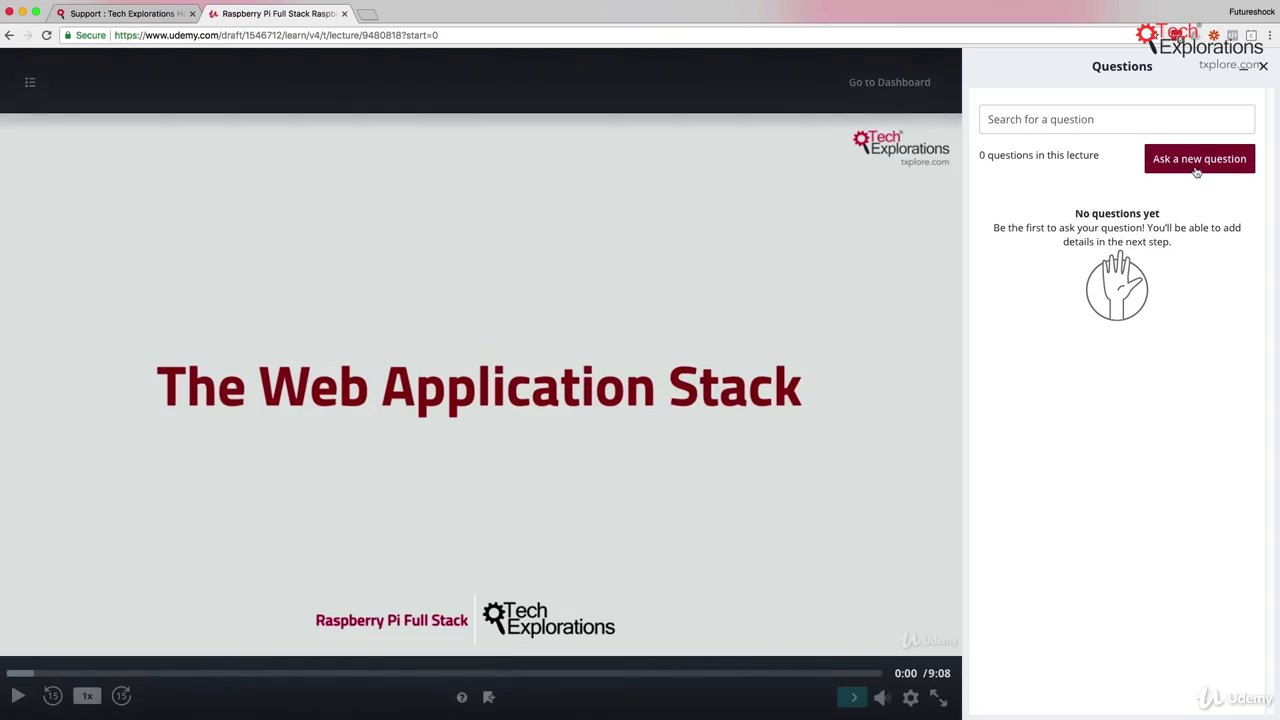
pyautogui.click(1198, 158)
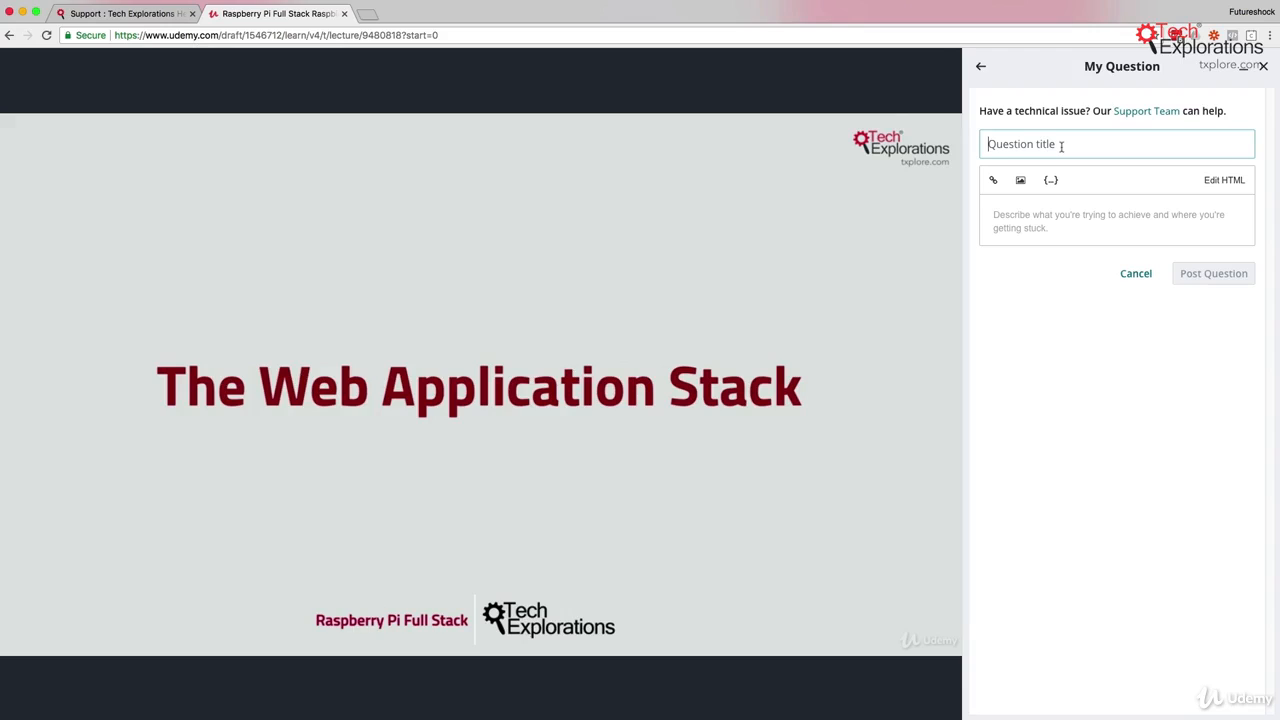
pyautogui.write('Why do you')
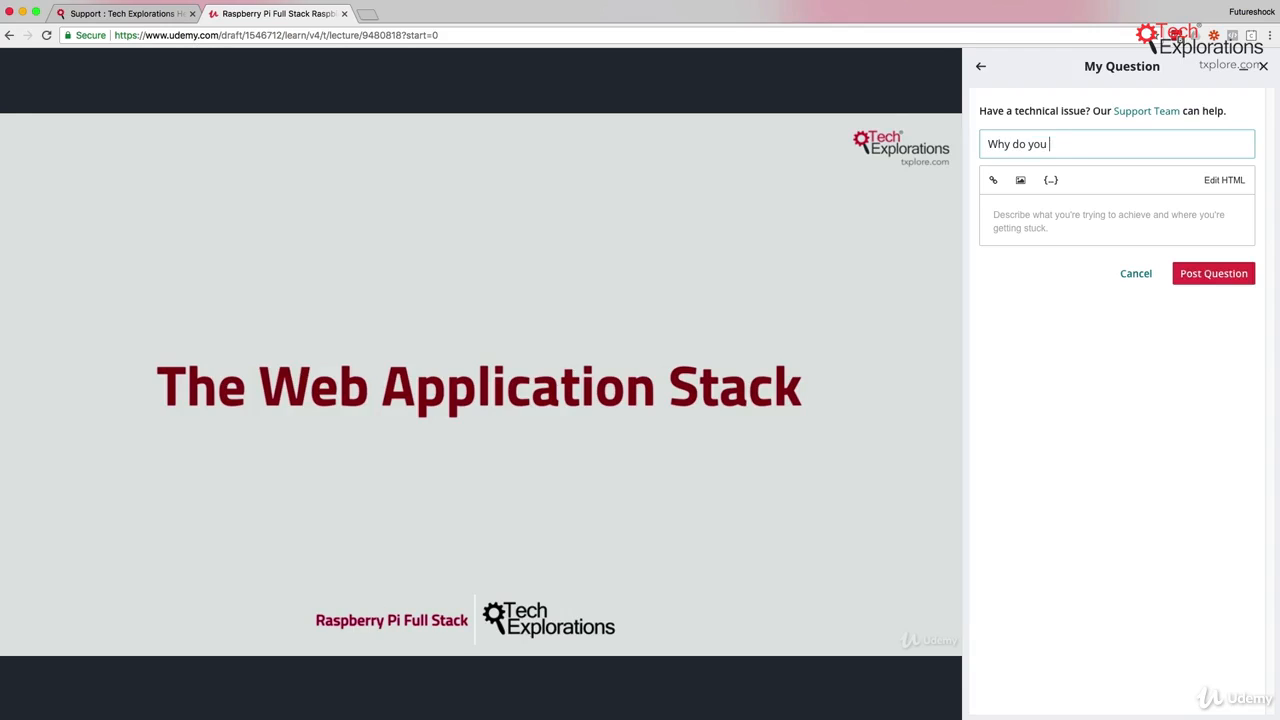
pyautogui.write('call it a s')
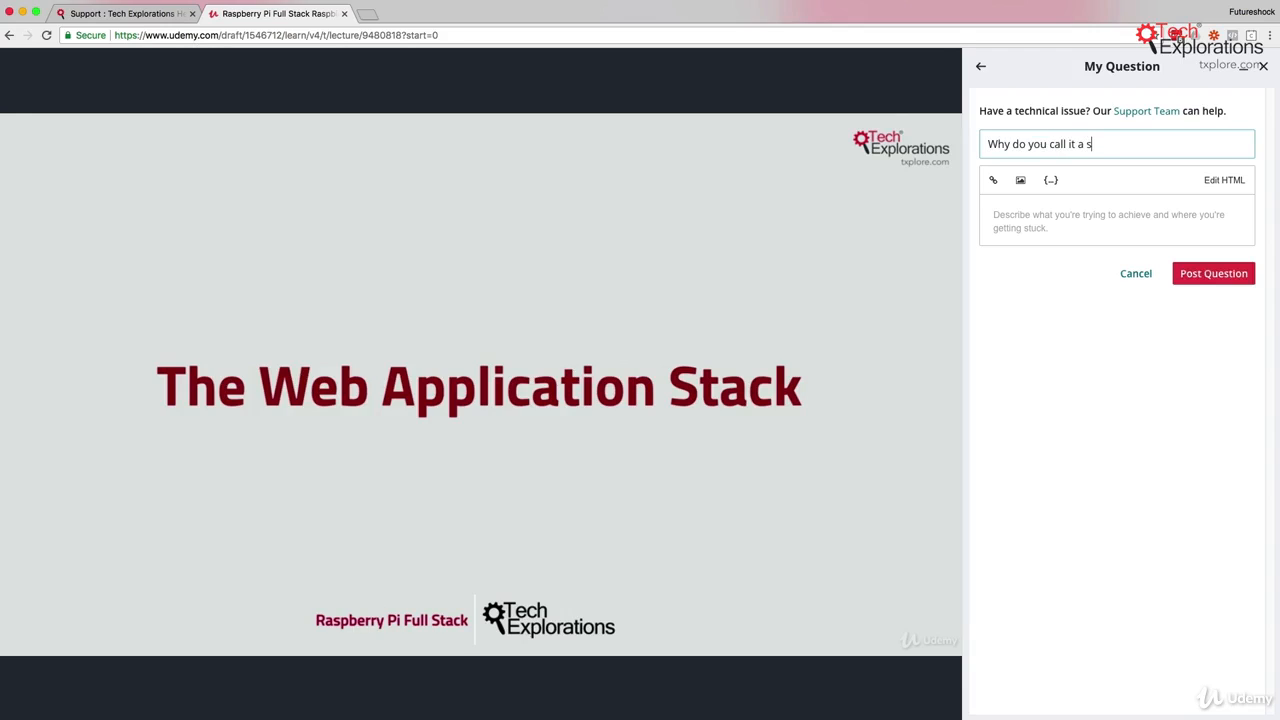
pyautogui.write('tack?')
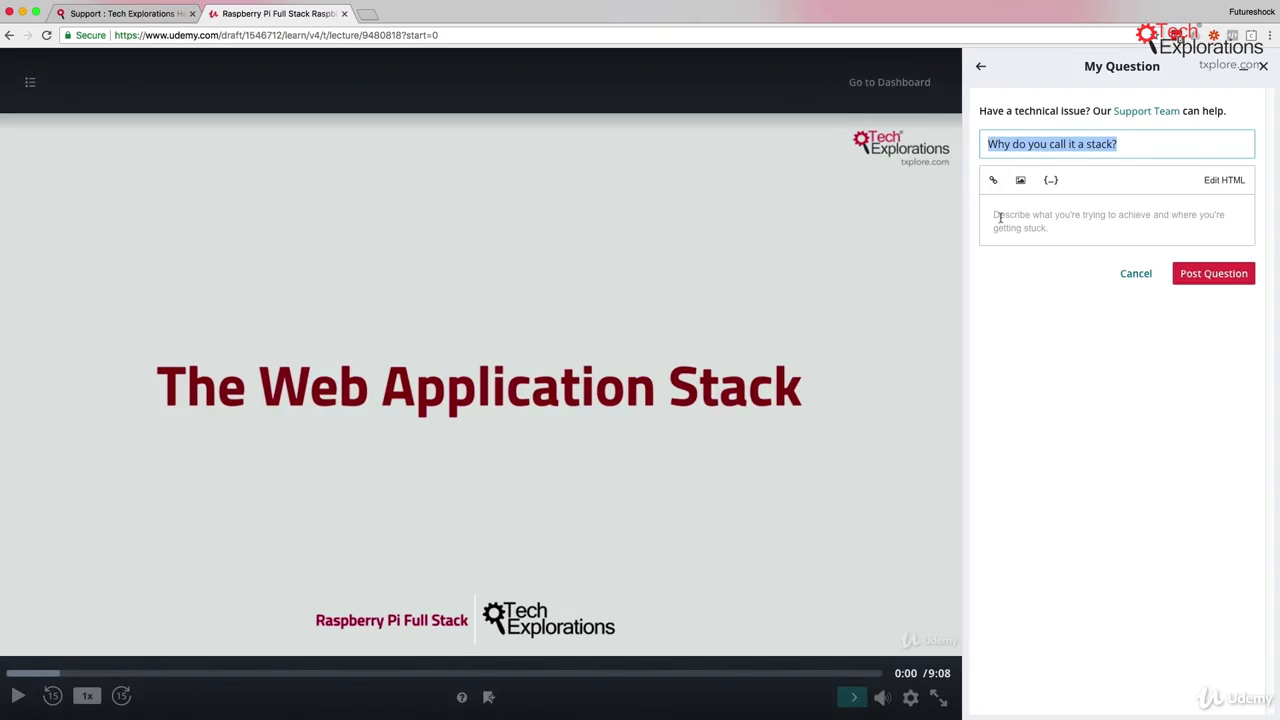
# Focus the question's description box before leaving the lecture
pyautogui.click(1100, 220)
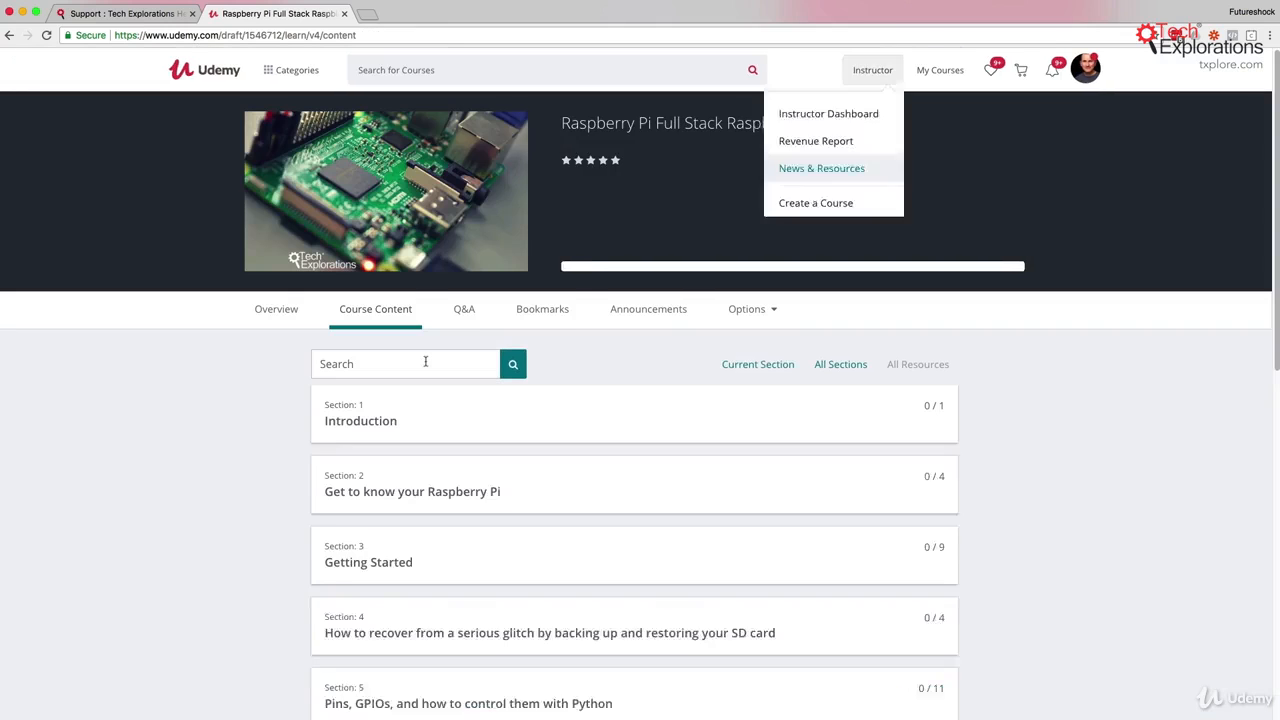
# Browse the help desk knowledge base of General, Arduino and Raspberry Pi articles
pyautogui.click(872, 69)
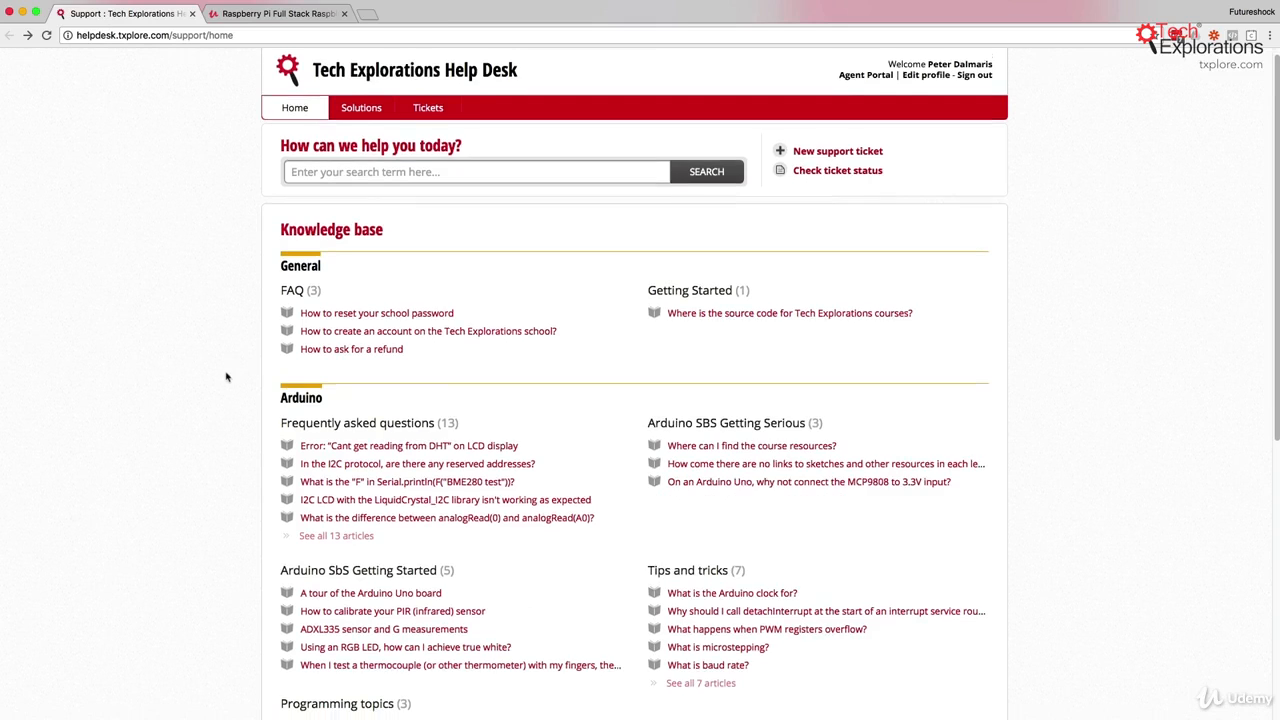
pyautogui.scroll(-3)
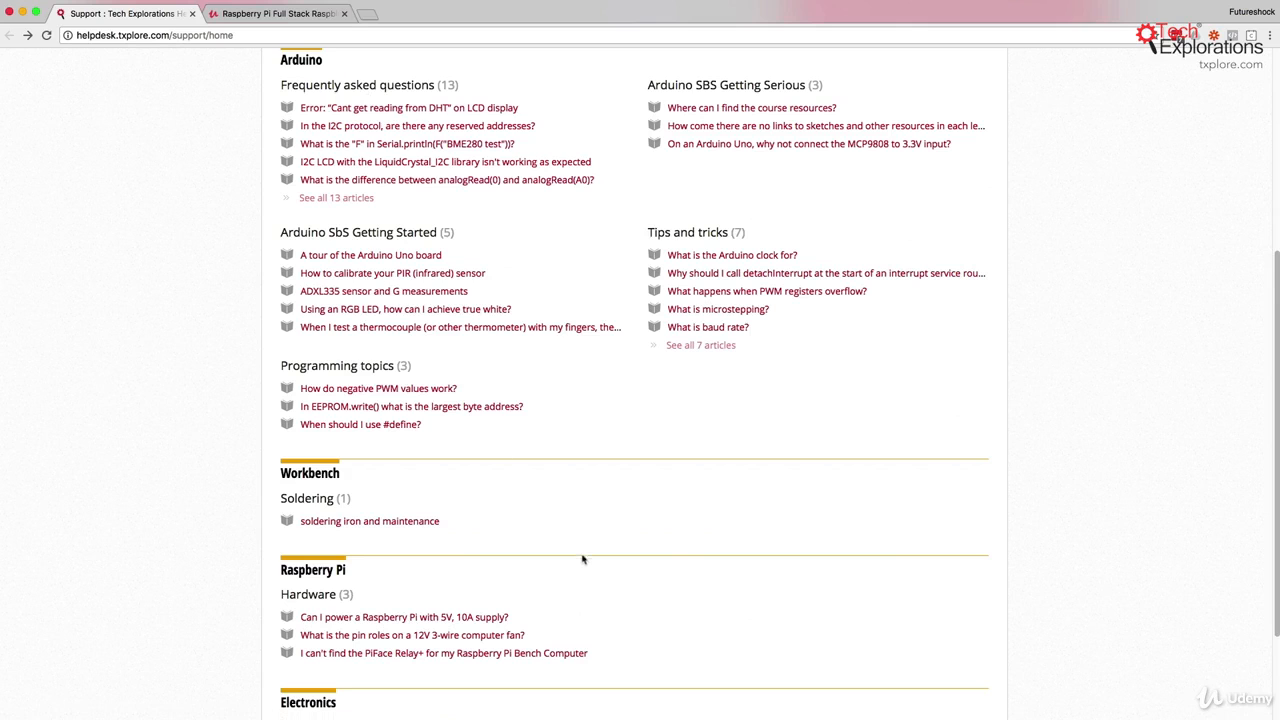
pyautogui.scroll(3)
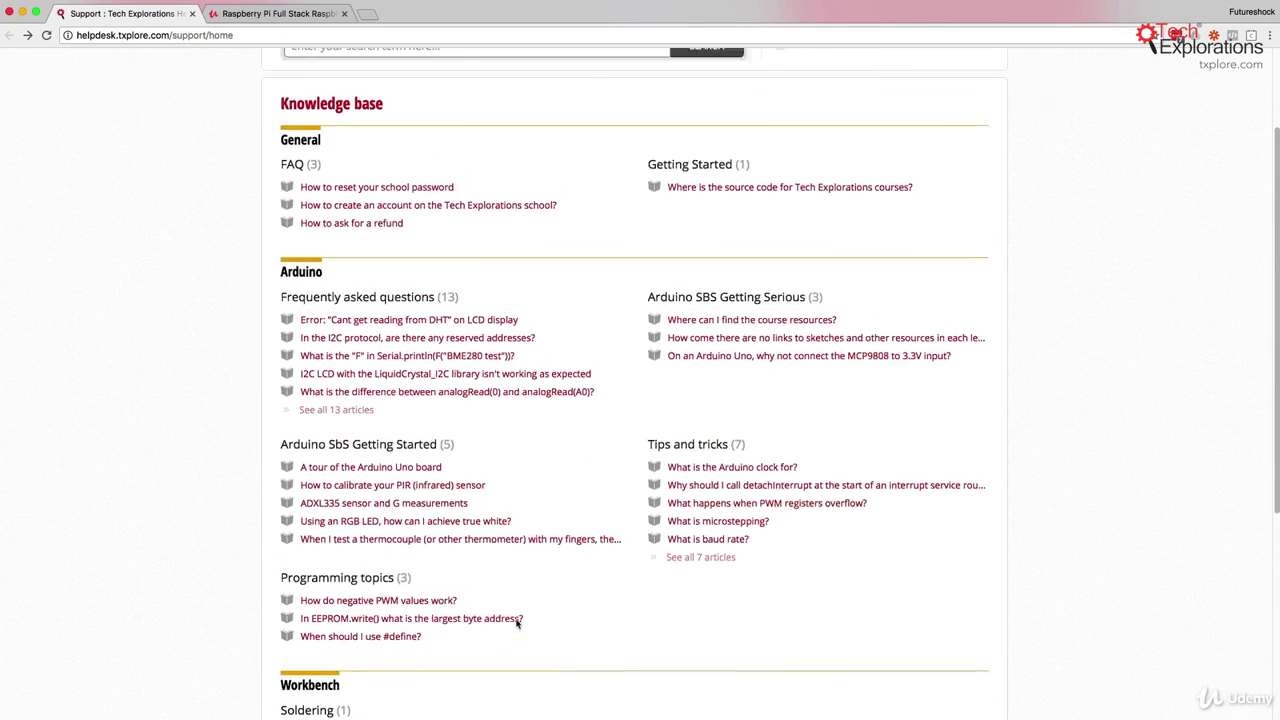
pyautogui.scroll(3)
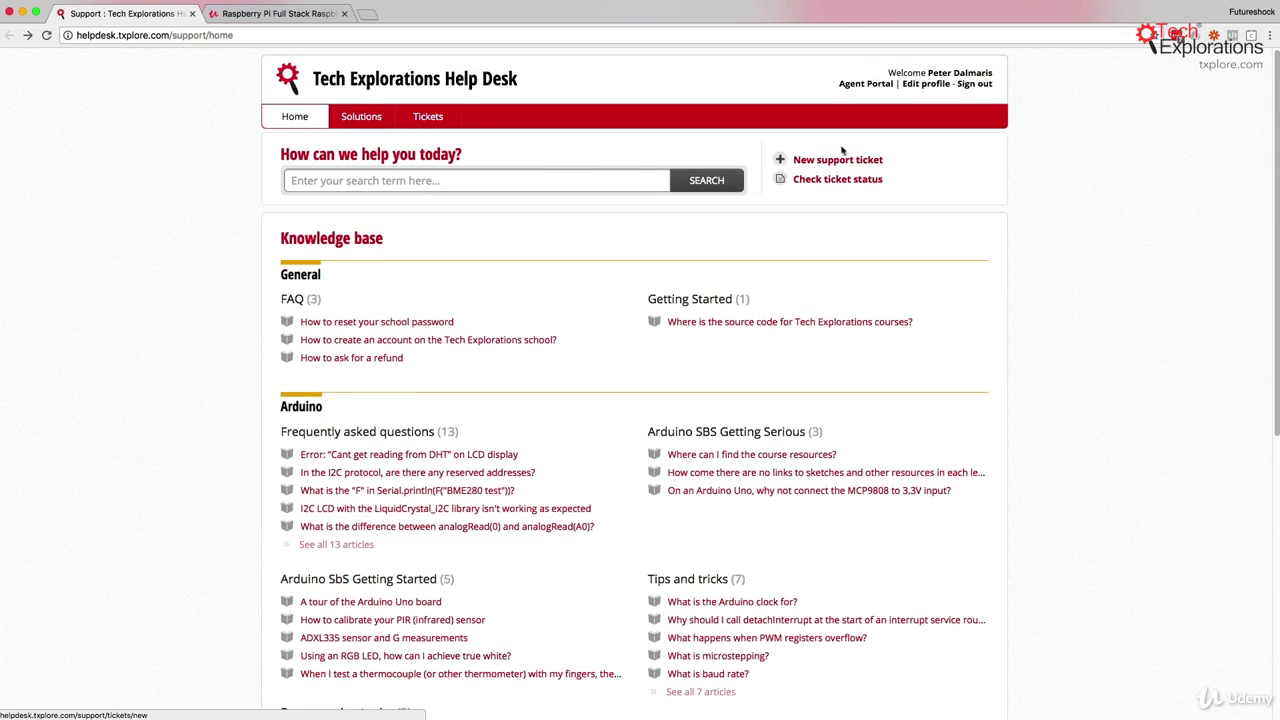
pyautogui.moveTo(807, 163)
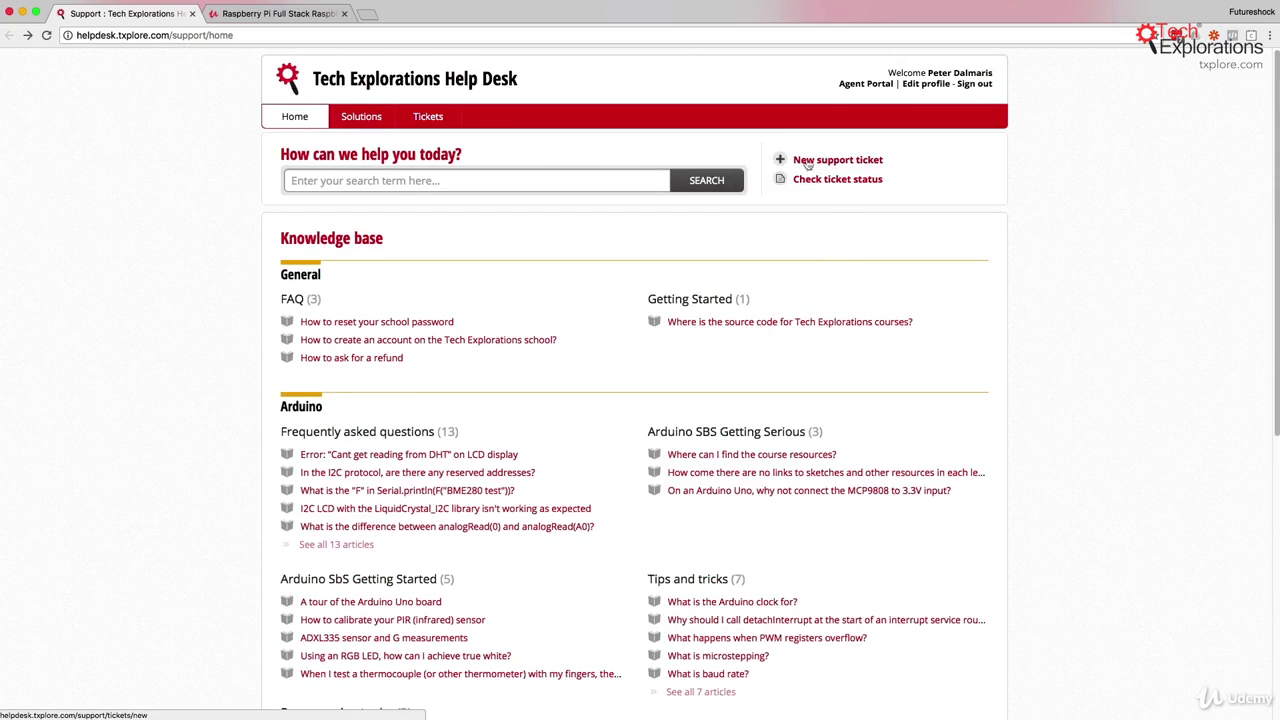
# Start a new help desk support ticket and focus its subject field
pyautogui.click(837, 159)
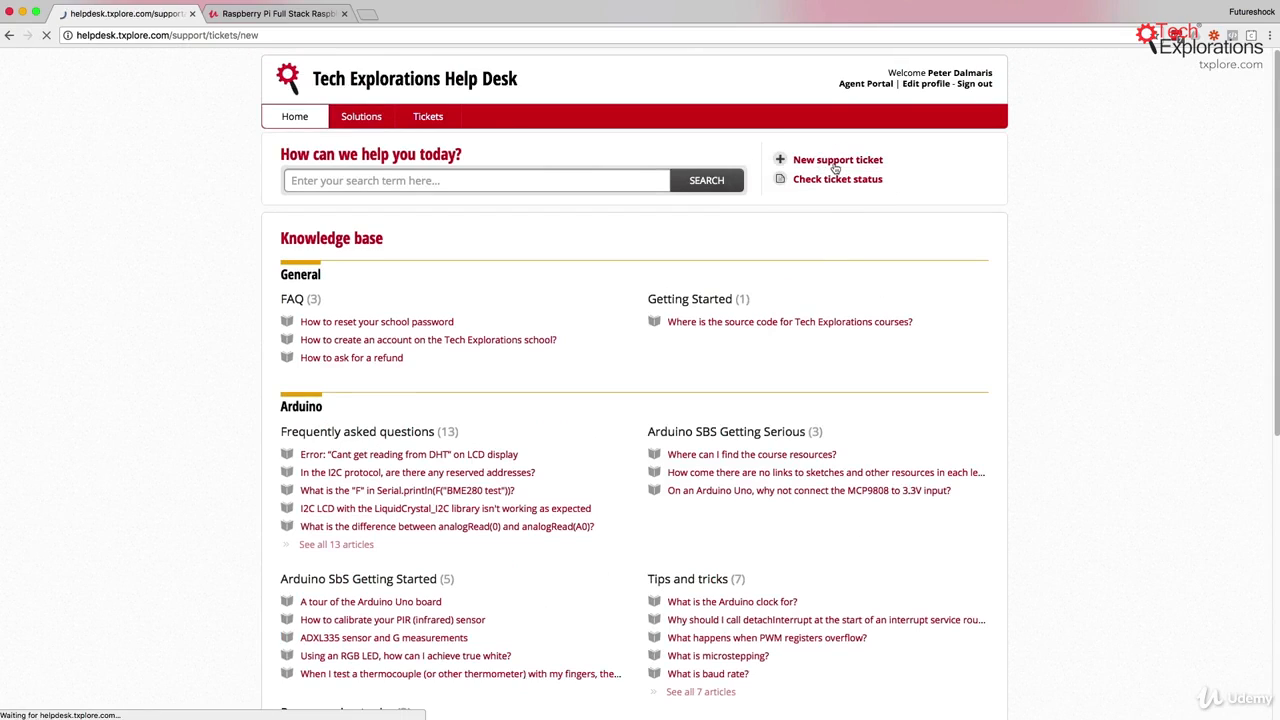
pyautogui.click(837, 159)
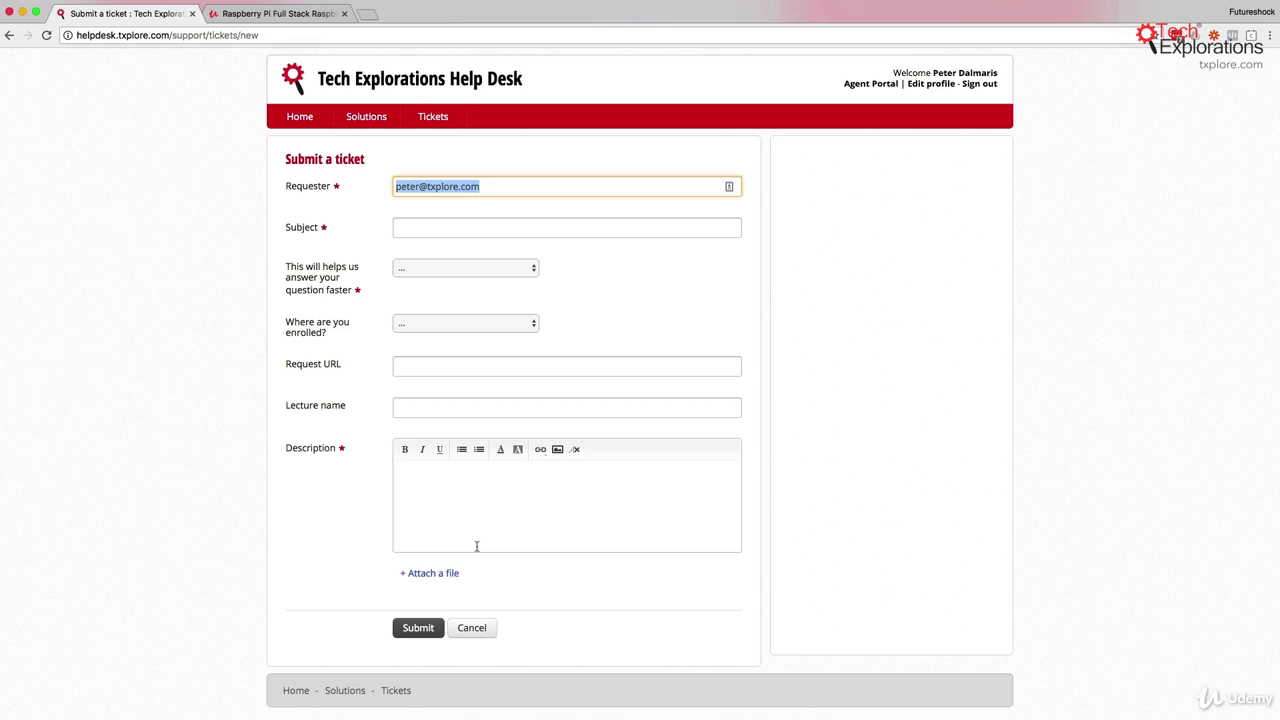
pyautogui.moveTo(448, 593)
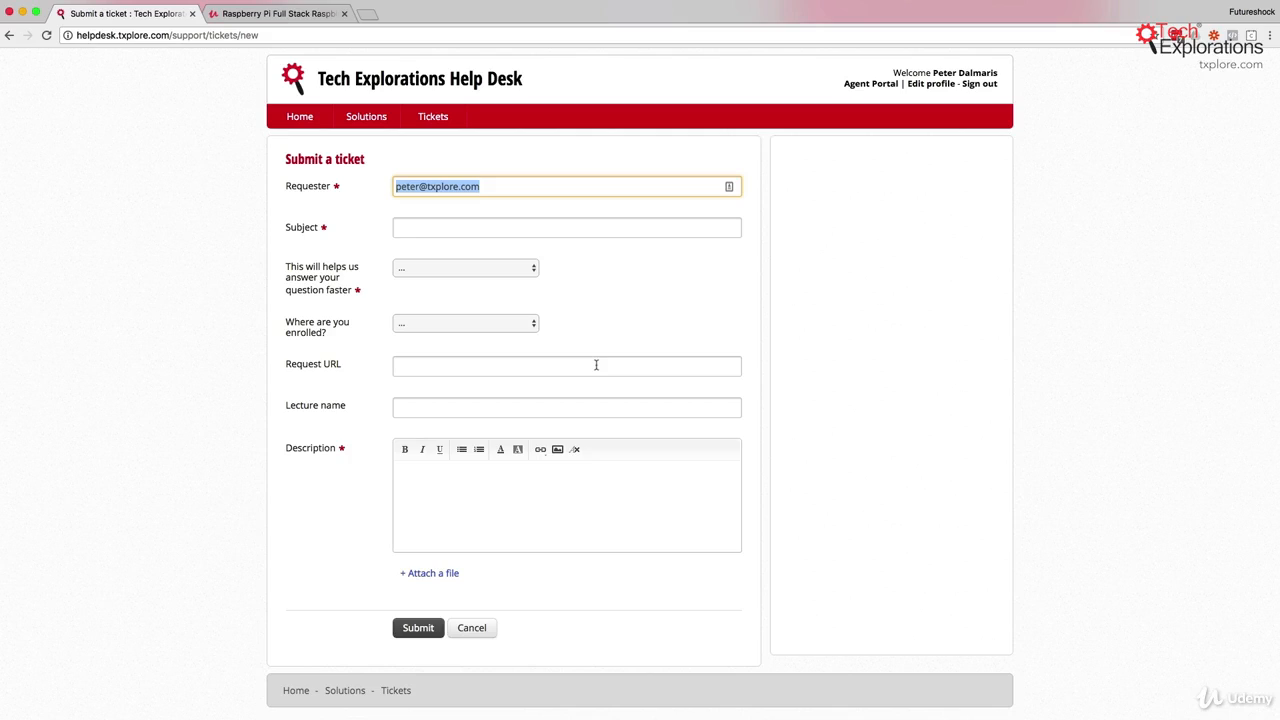
pyautogui.moveTo(646, 295)
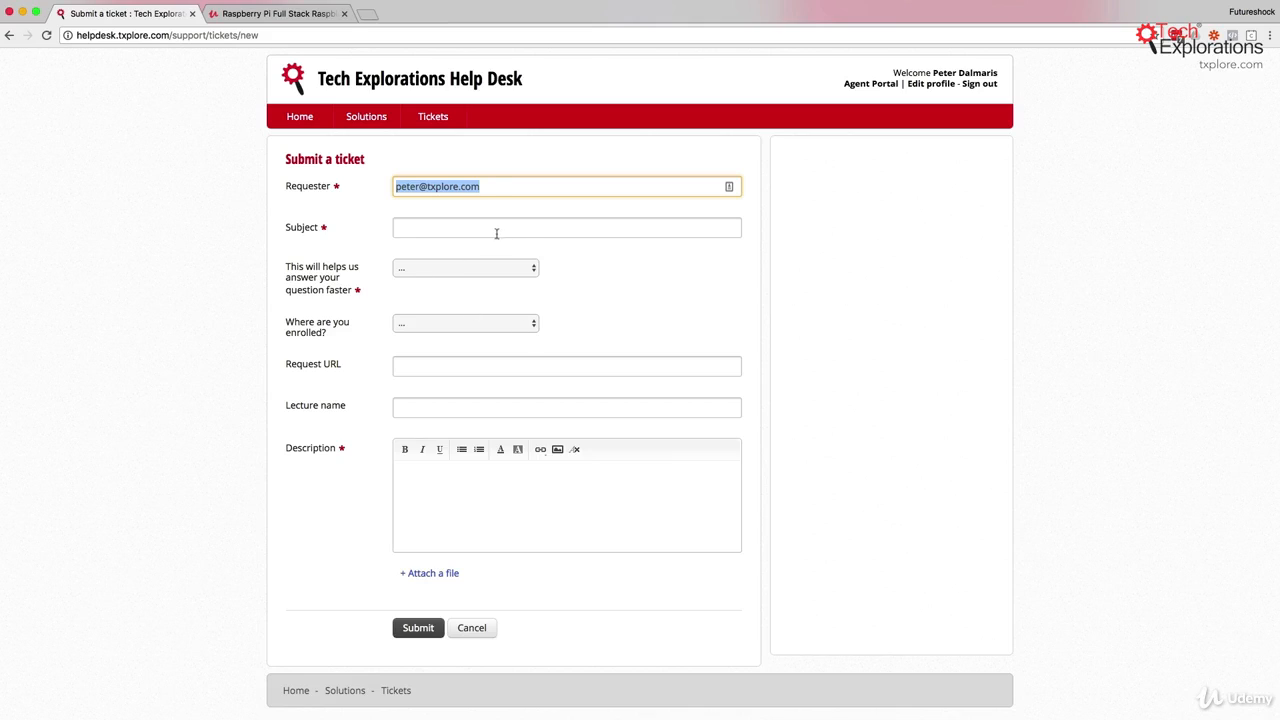
pyautogui.moveTo(483, 234)
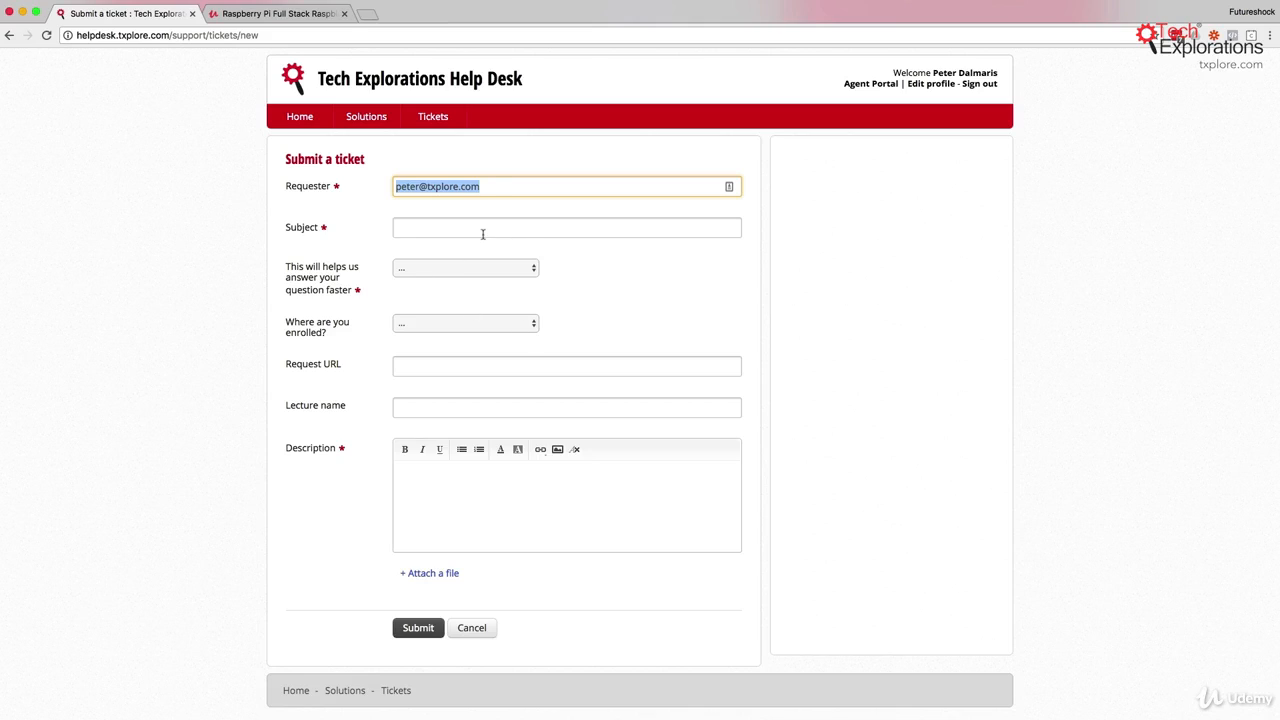
pyautogui.click(567, 228)
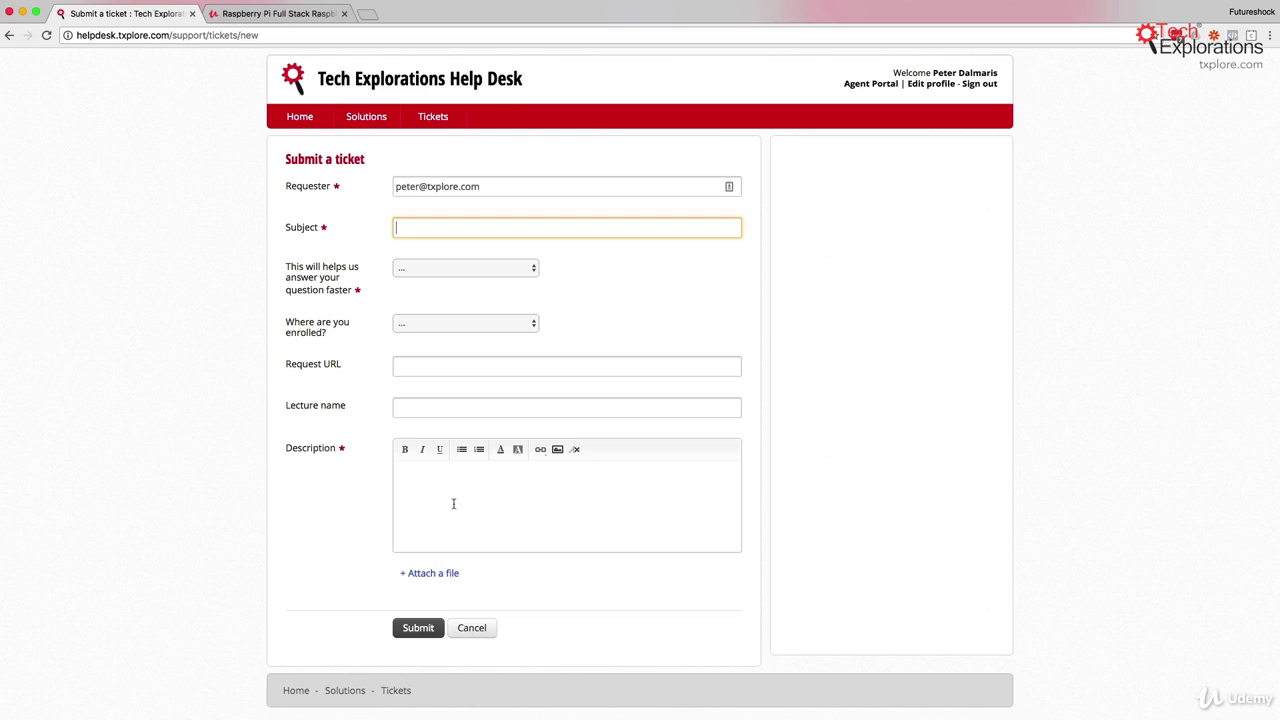
# Set 'Where are you enrolled?' to Udemy.com on the ticket
pyautogui.click(465, 267)
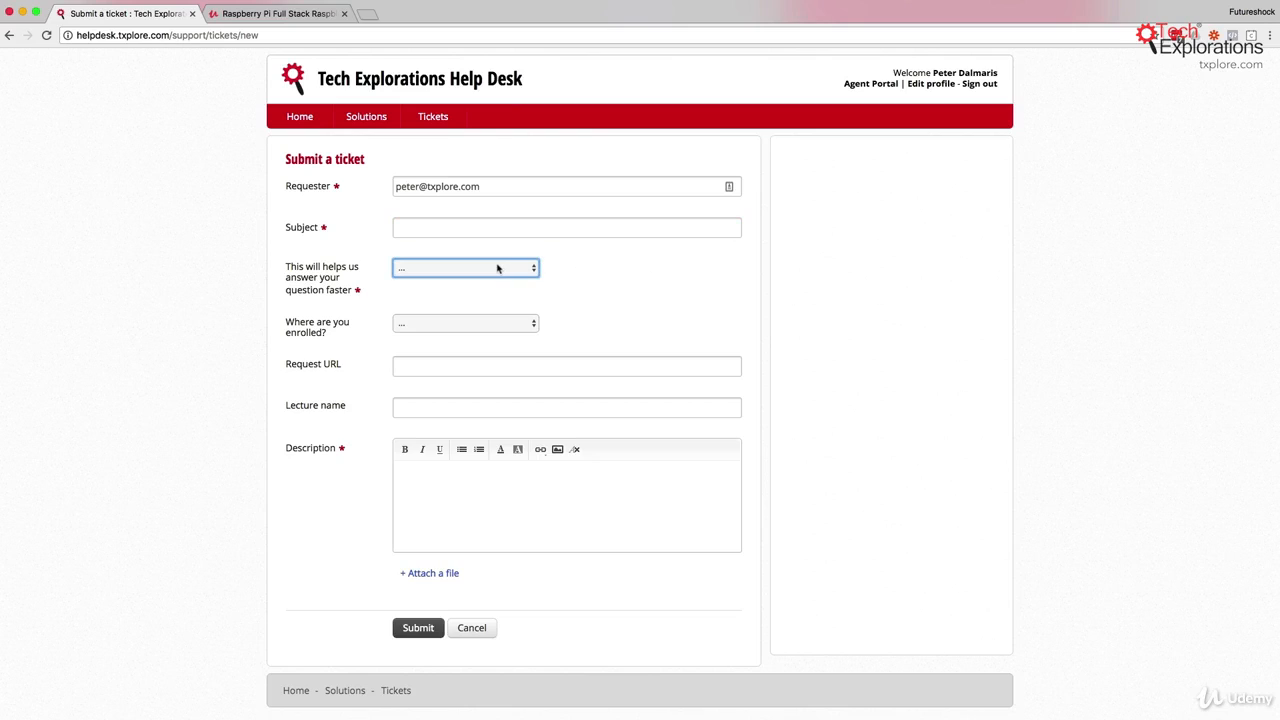
pyautogui.click(465, 267)
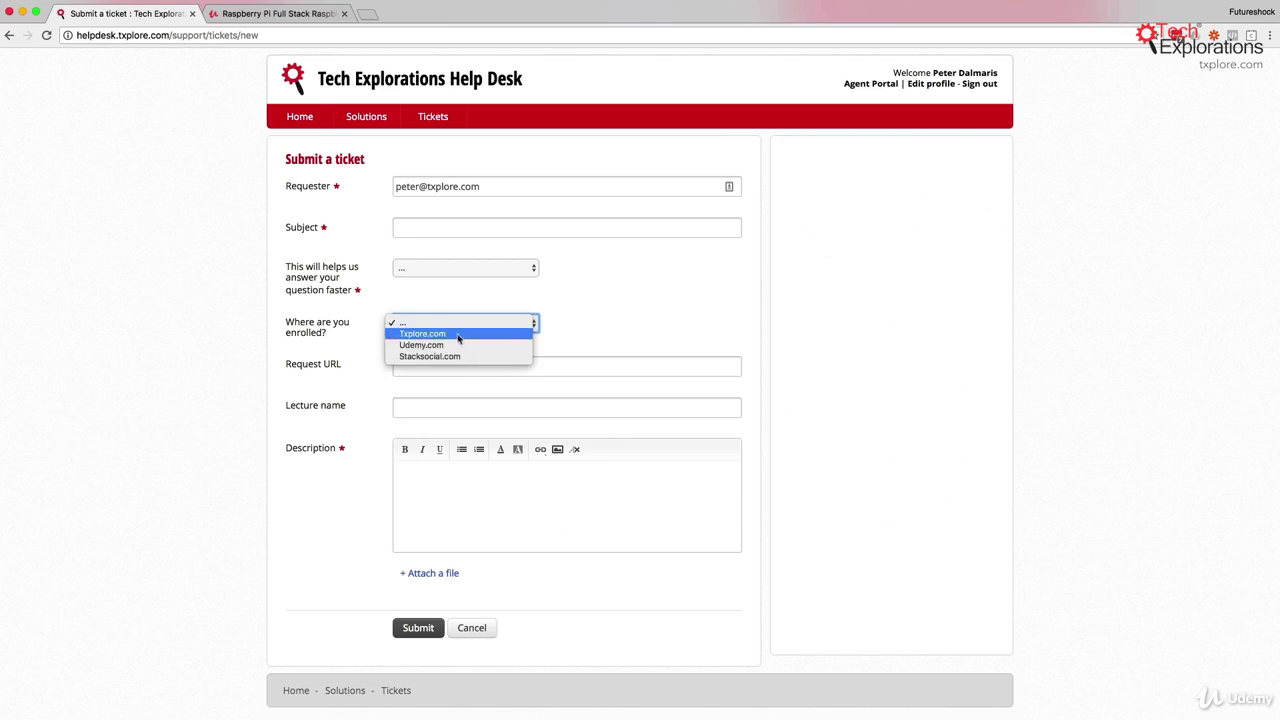
pyautogui.click(421, 344)
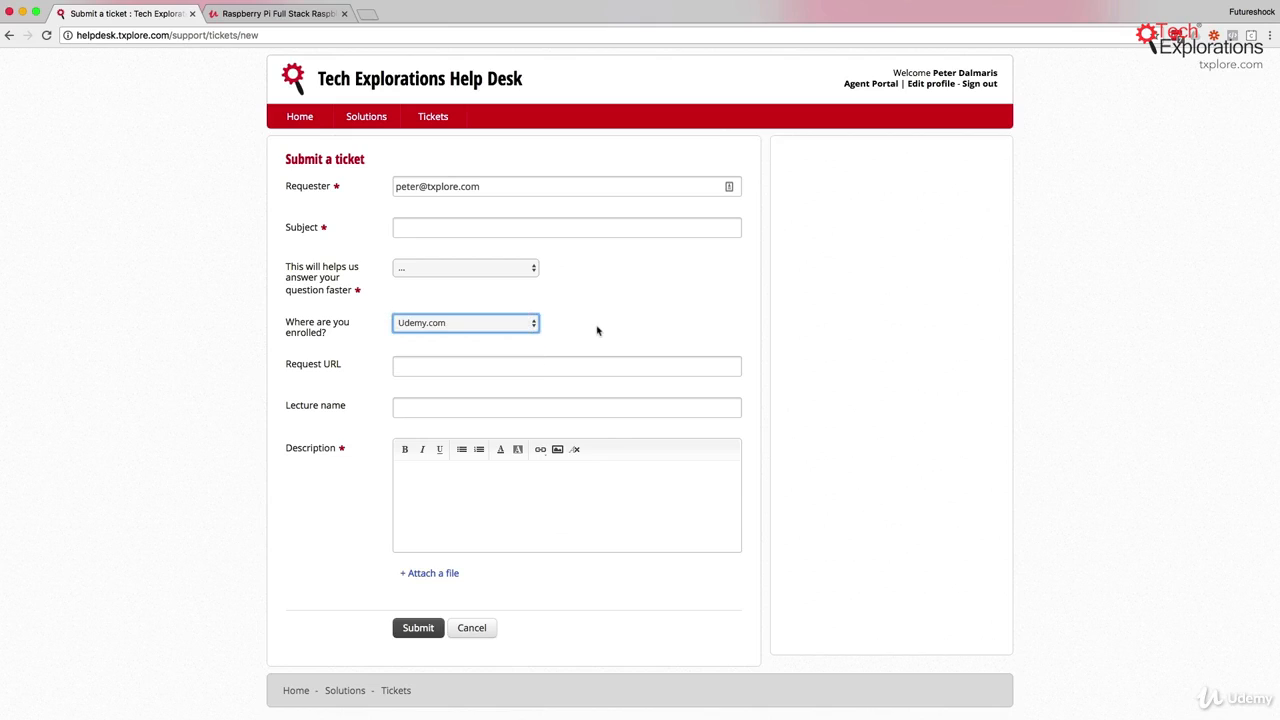
pyautogui.click(566, 365)
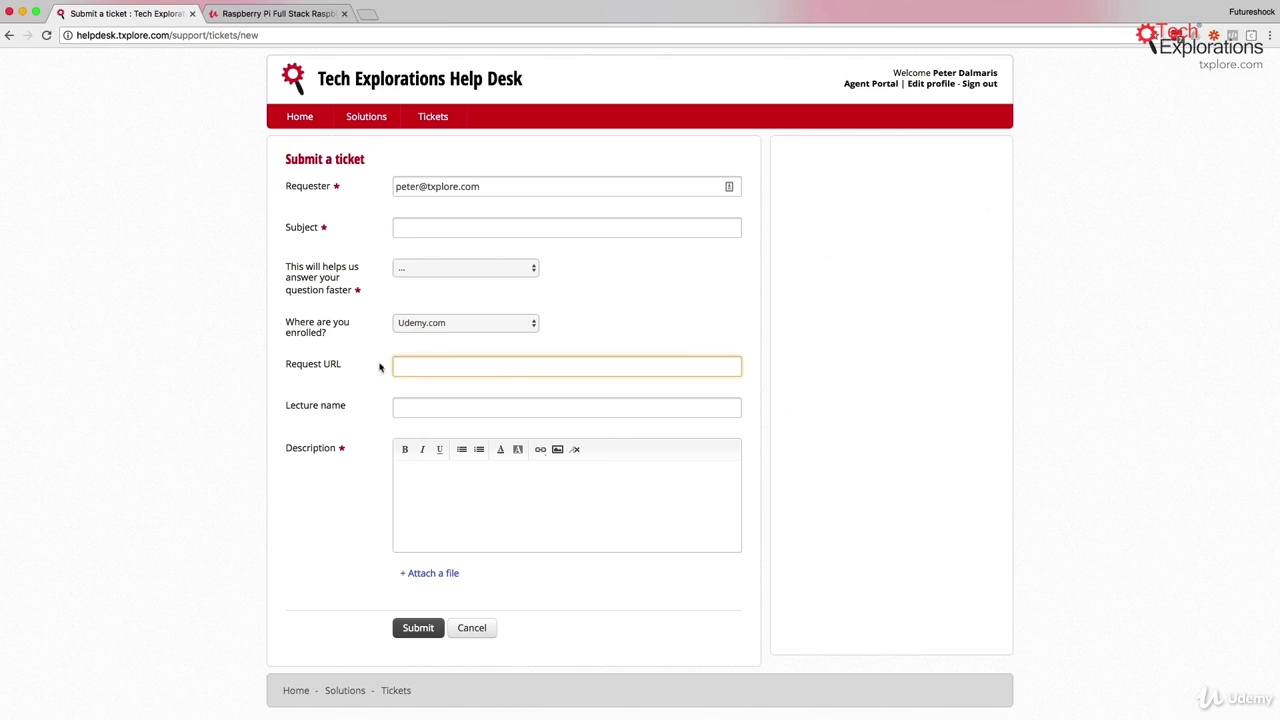
pyautogui.moveTo(521, 386)
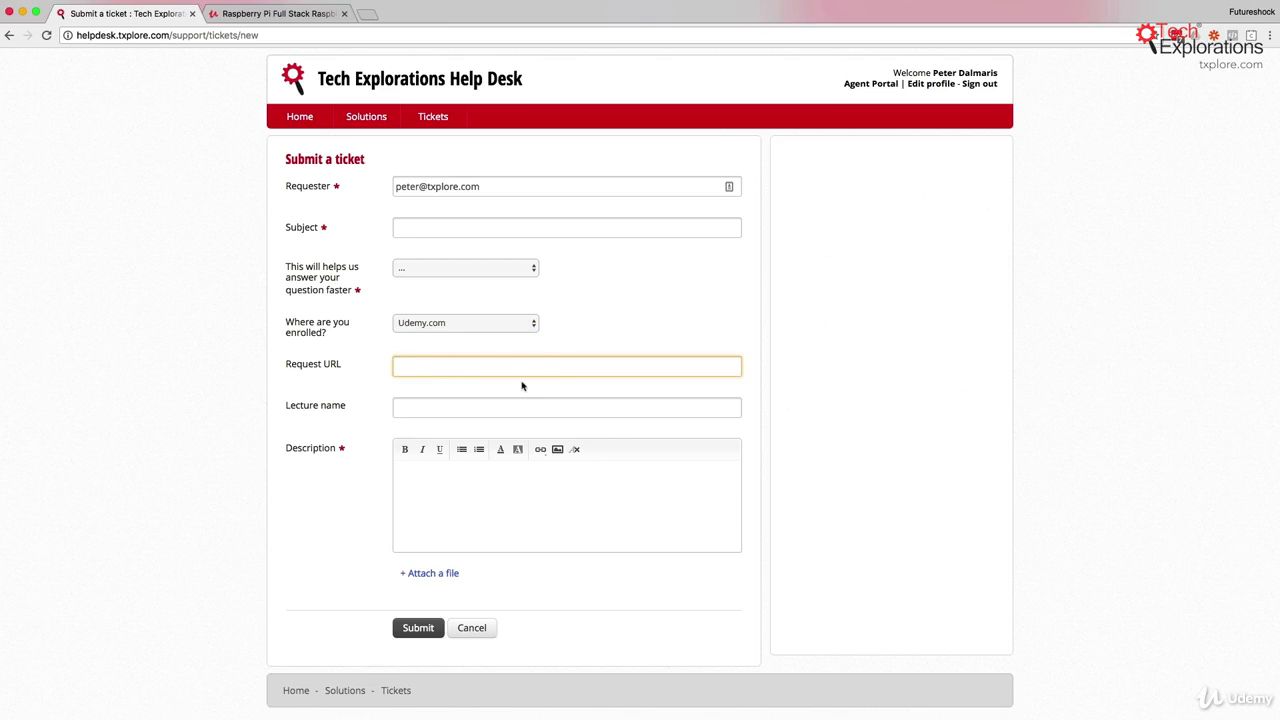
# Fill Request URL with the Web Application Stack lecture link, then return to Udemy
pyautogui.click(278, 13)
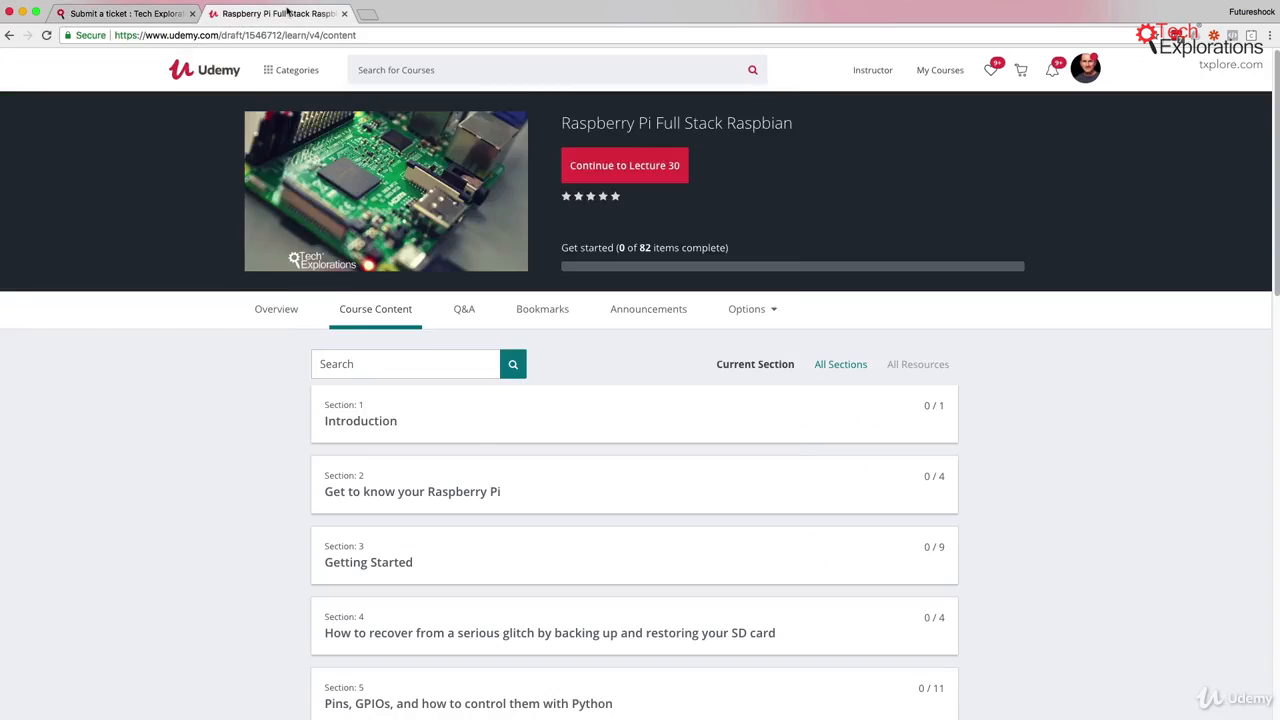
pyautogui.scroll(-3)
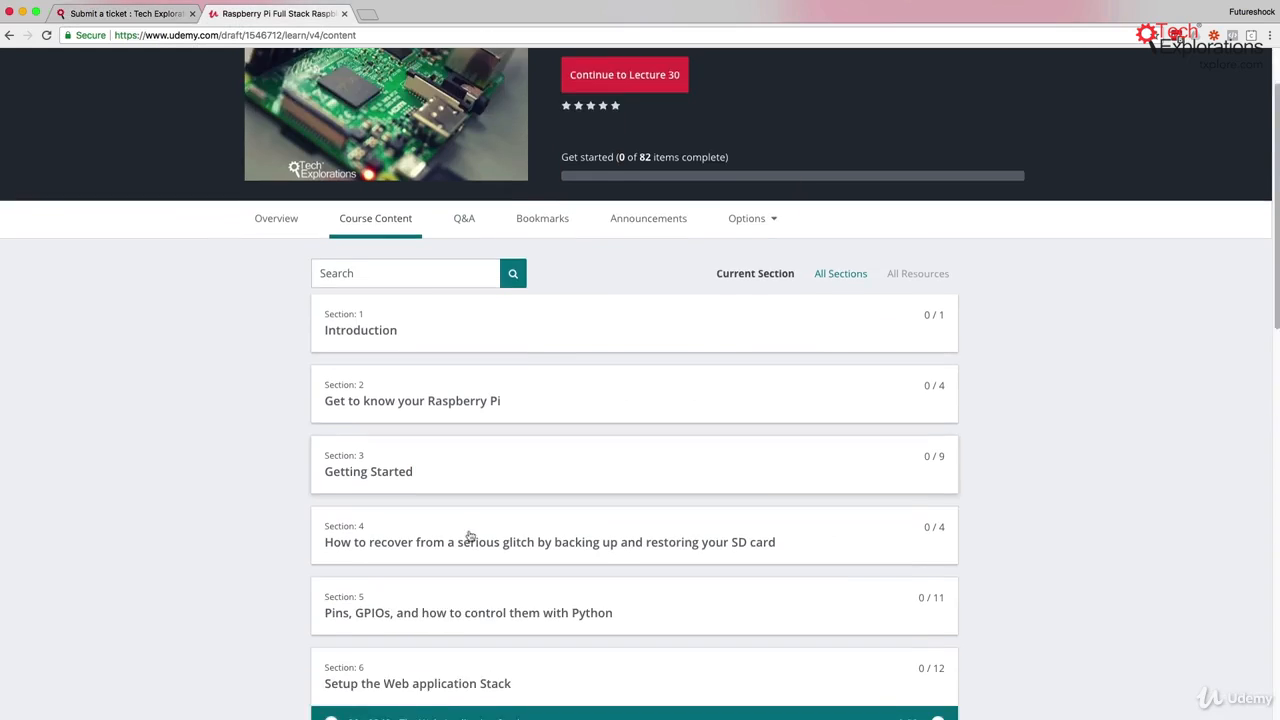
pyautogui.click(624, 74)
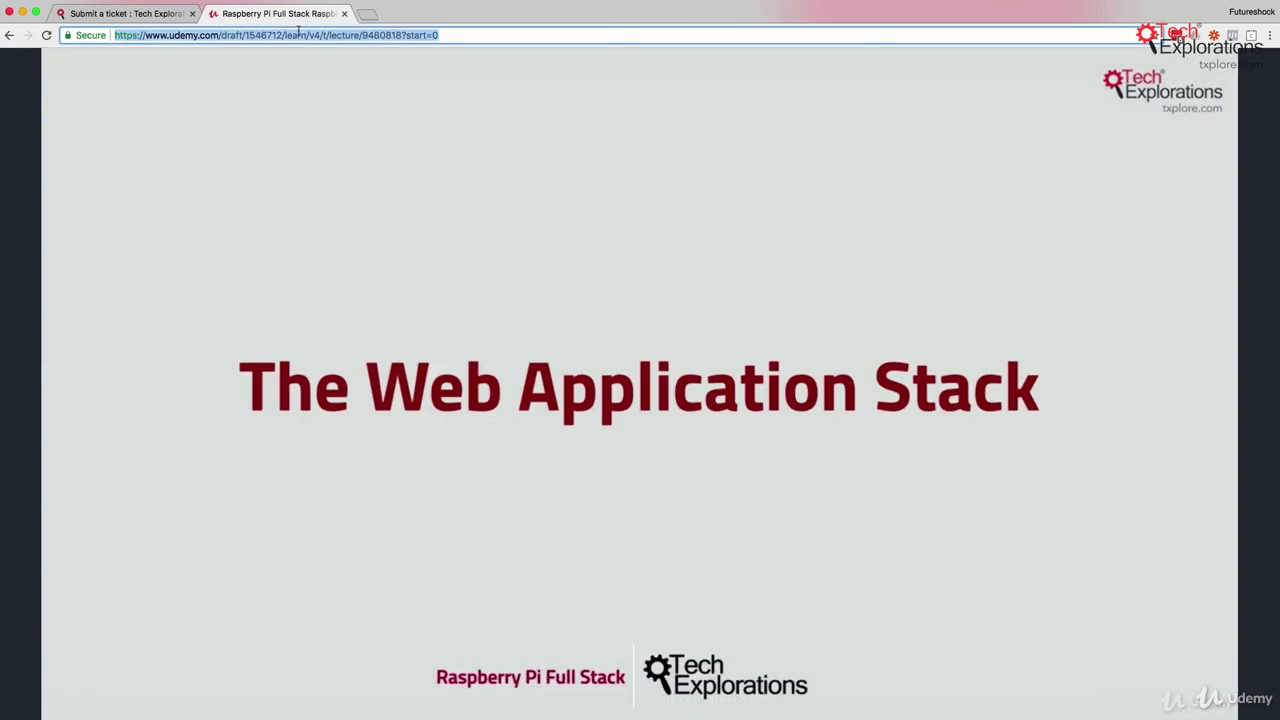
pyautogui.click(123, 13)
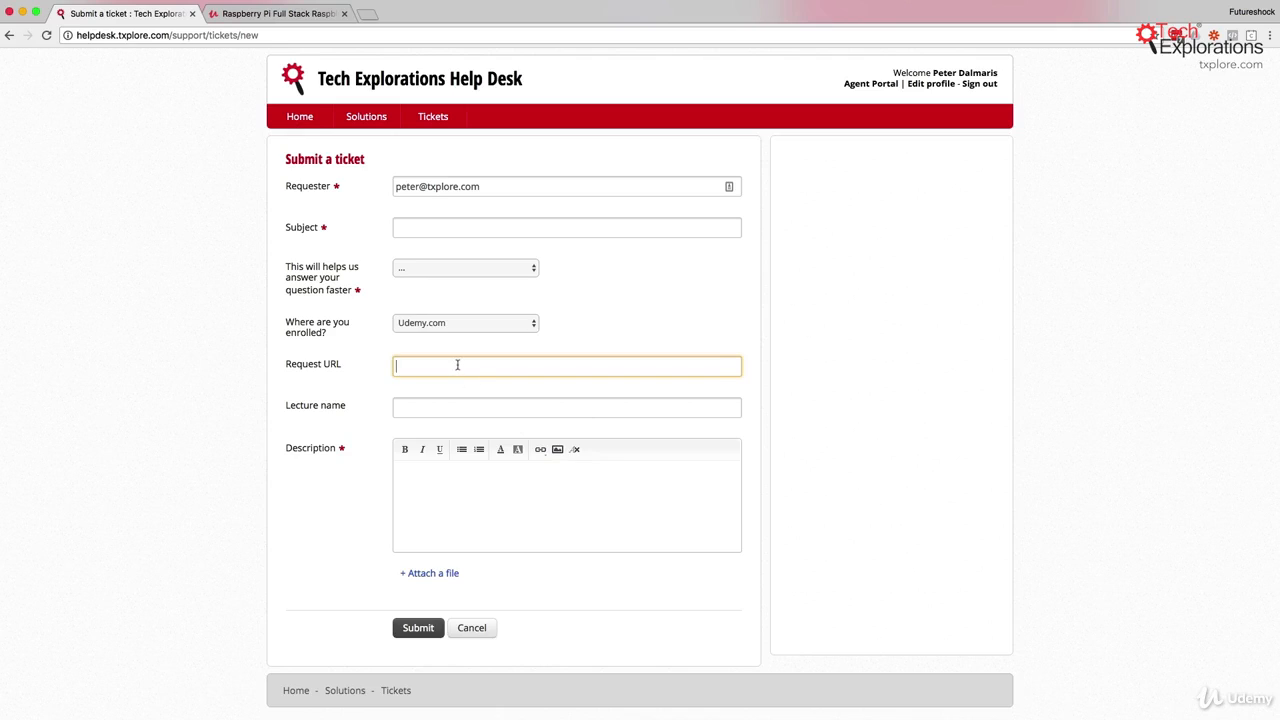
pyautogui.write('https://www.udemy.com/draft/1546712/learn/v4/t/lecture/9480818?start=0')
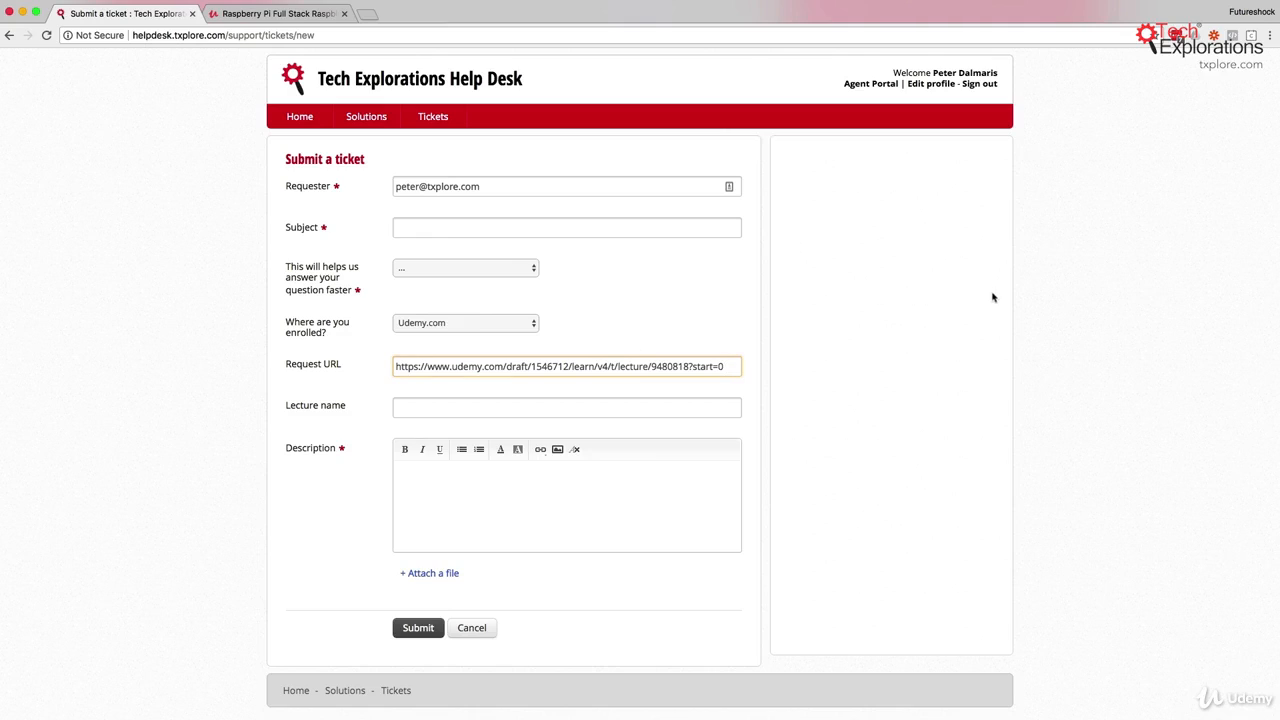
pyautogui.click(277, 13)
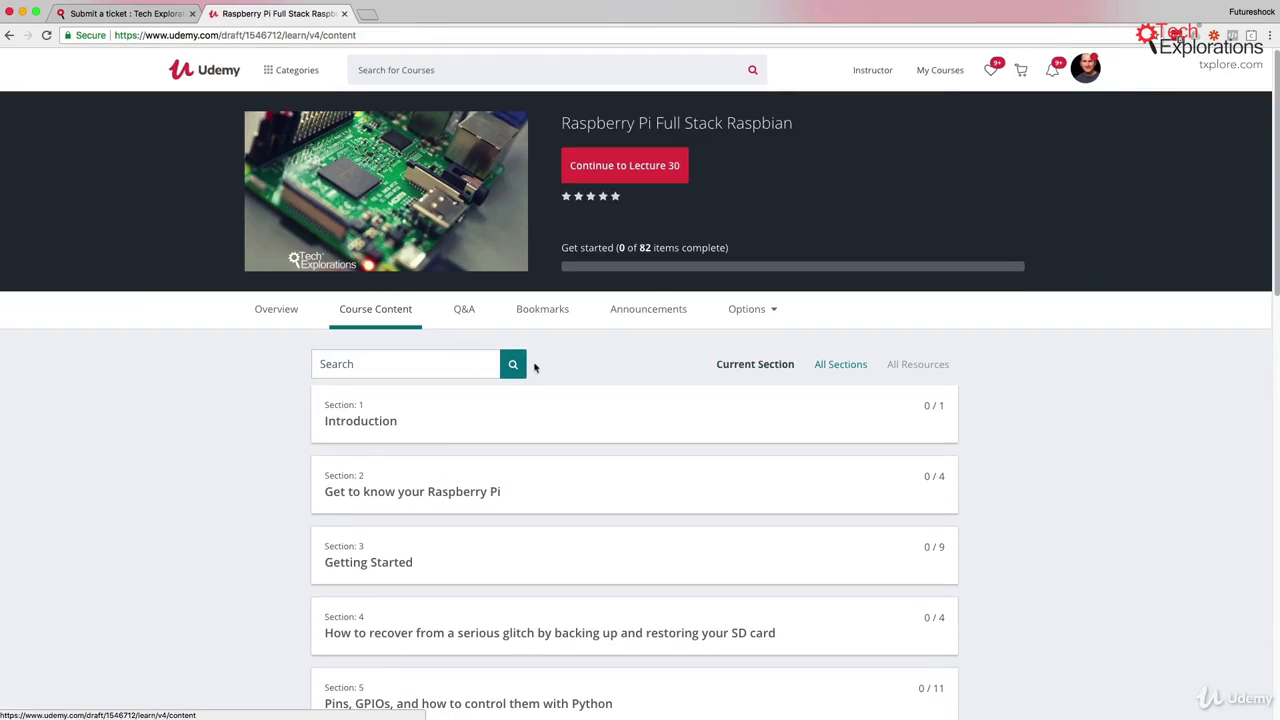
pyautogui.moveTo(600, 326)
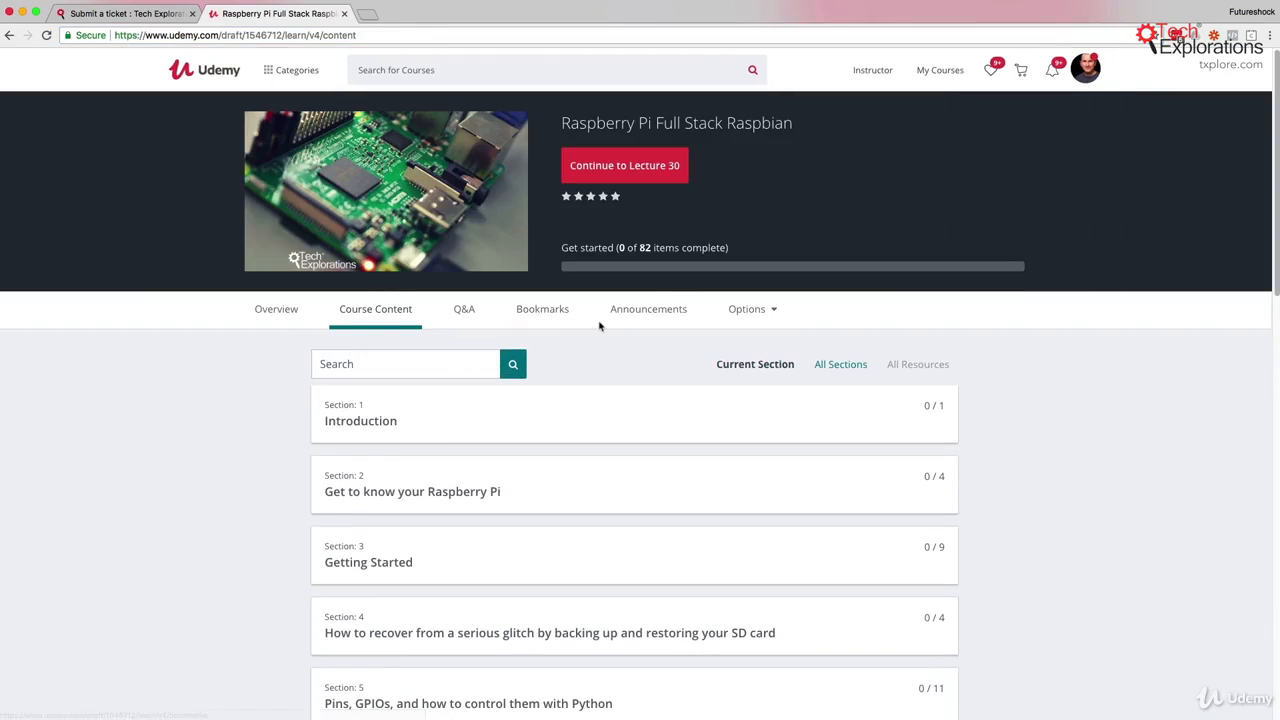
# View the empty Announcements tab, then return to the course overview
pyautogui.click(648, 308)
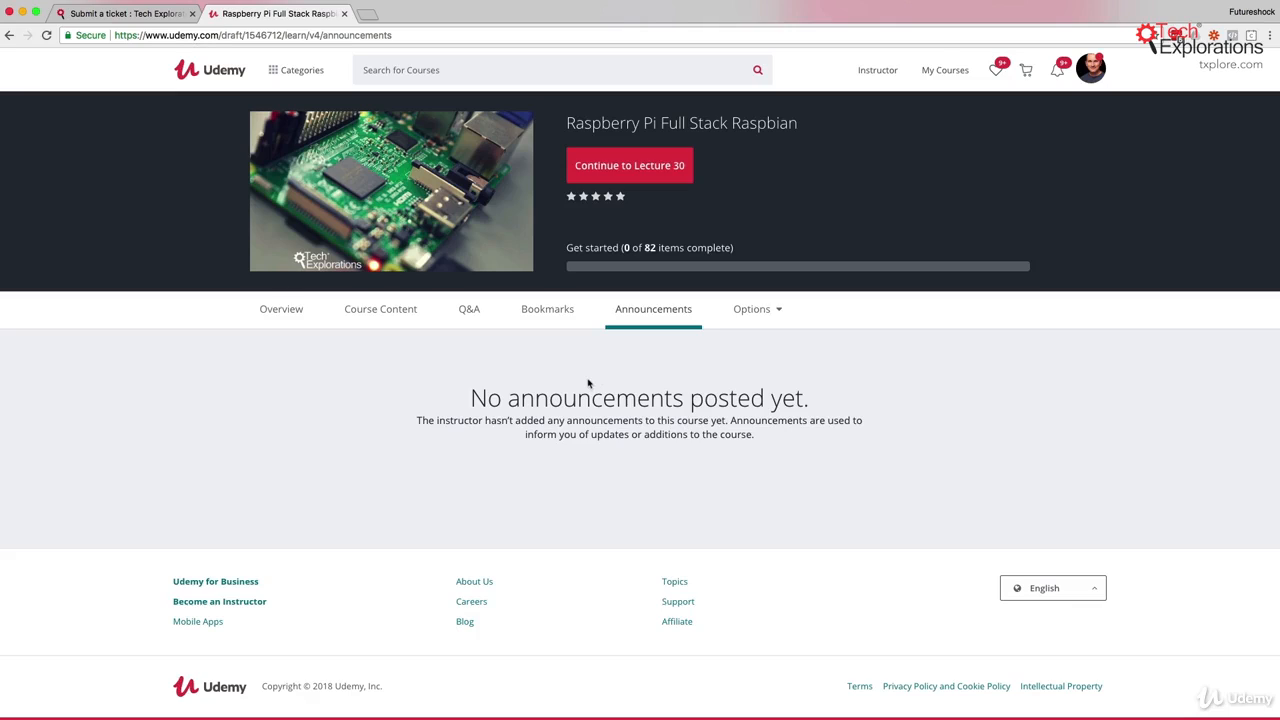
pyautogui.moveTo(638, 328)
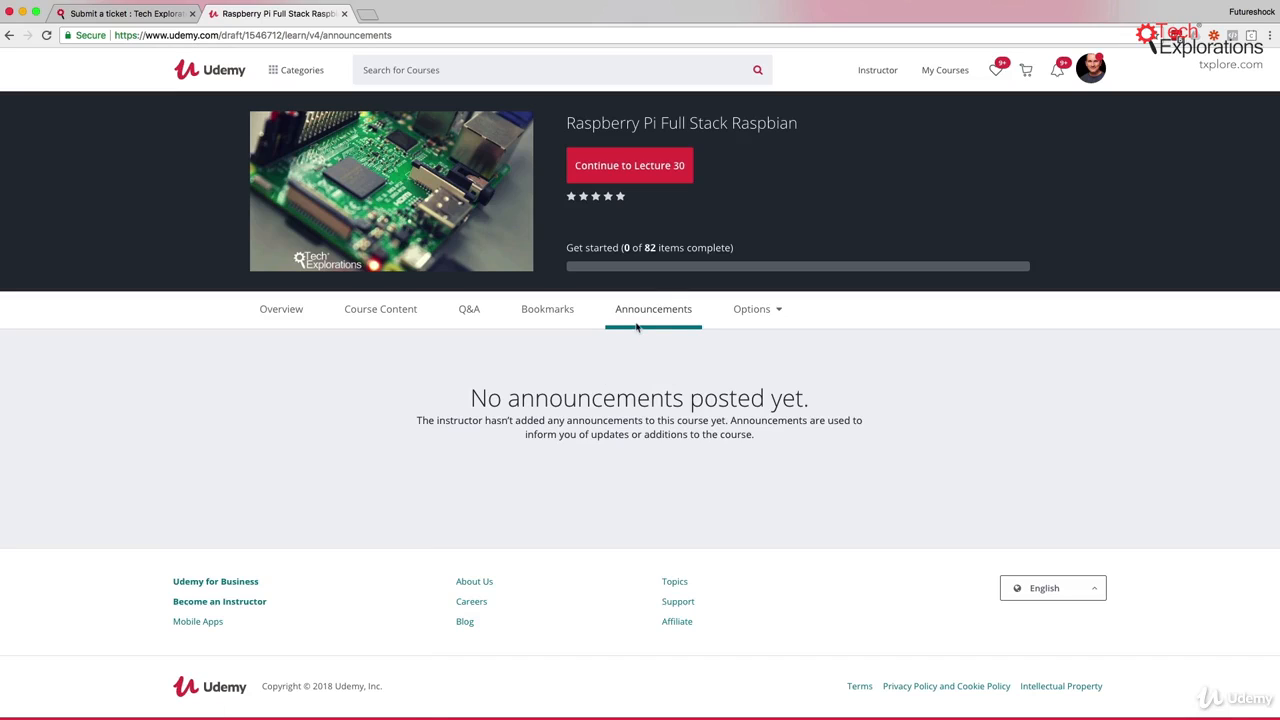
pyautogui.moveTo(601, 376)
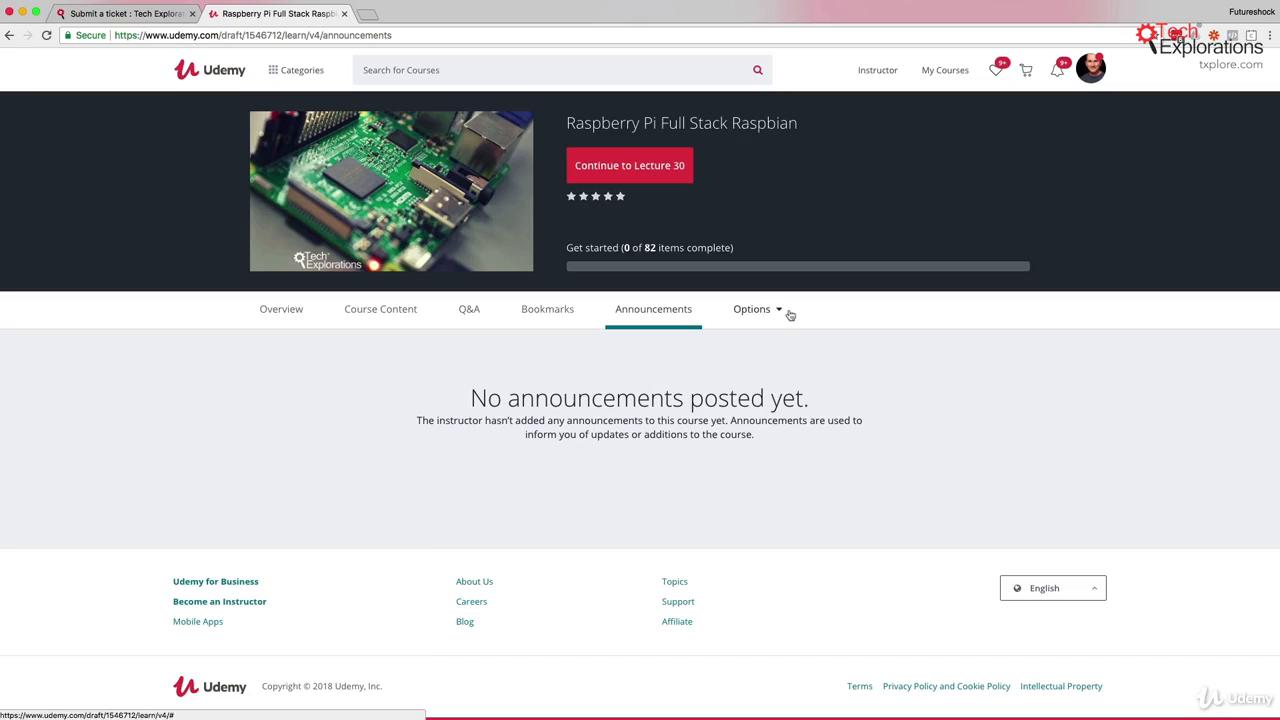
pyautogui.click(752, 309)
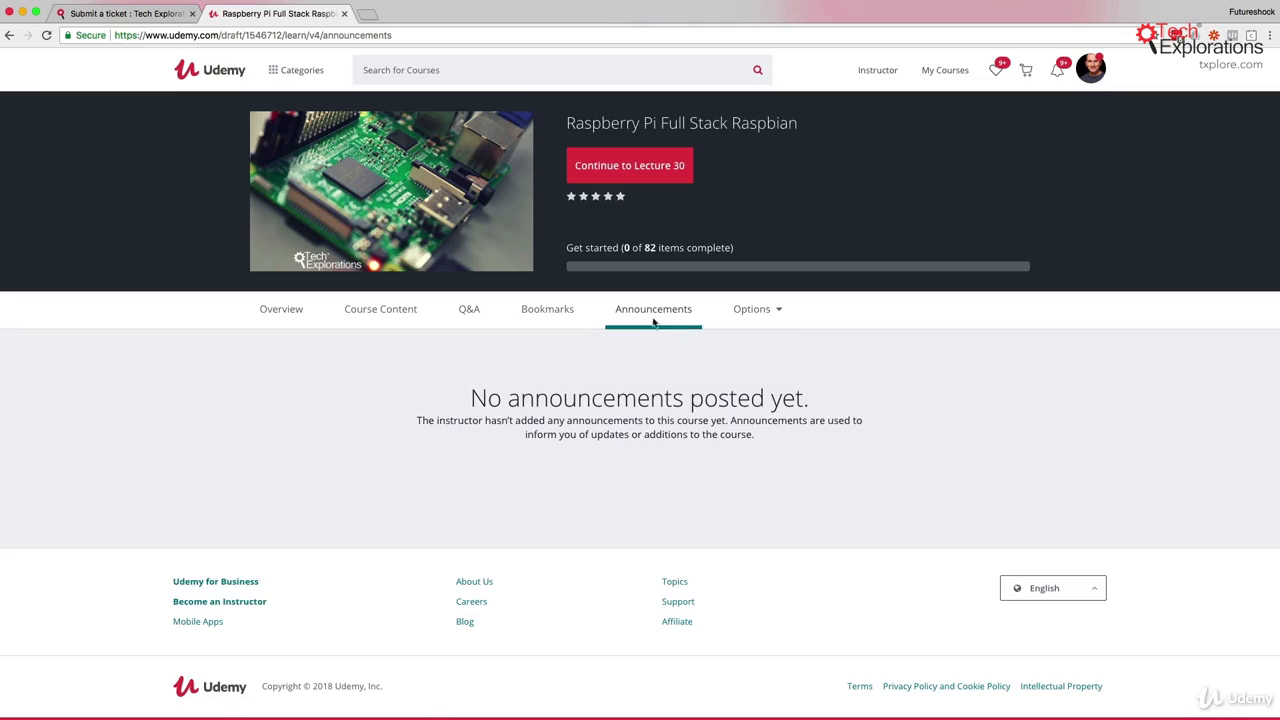
pyautogui.moveTo(648, 366)
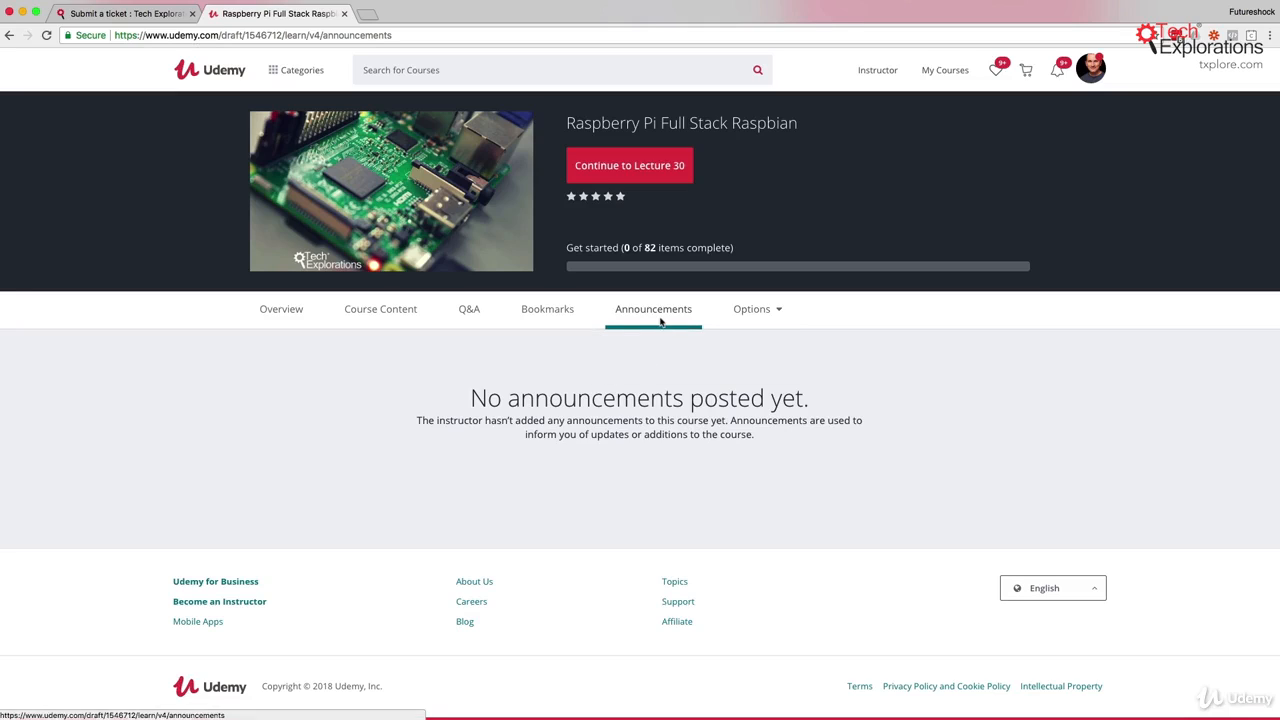
pyautogui.moveTo(587, 382)
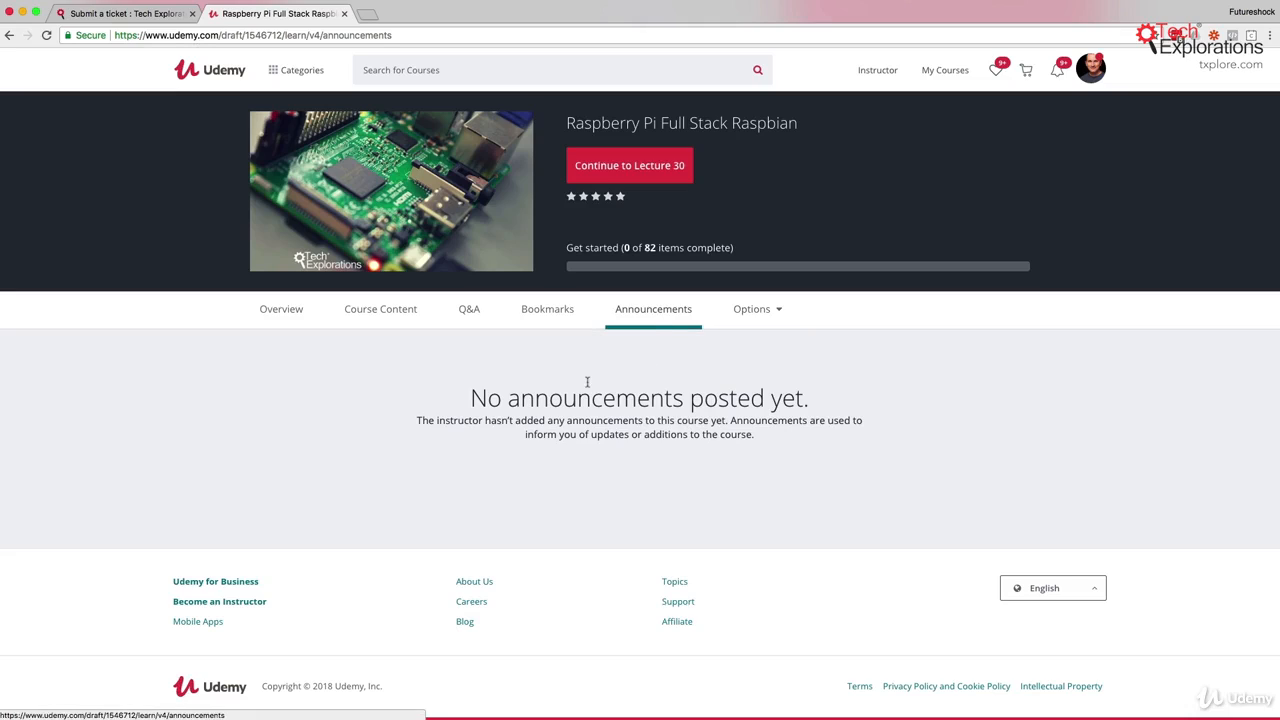
pyautogui.moveTo(539, 507)
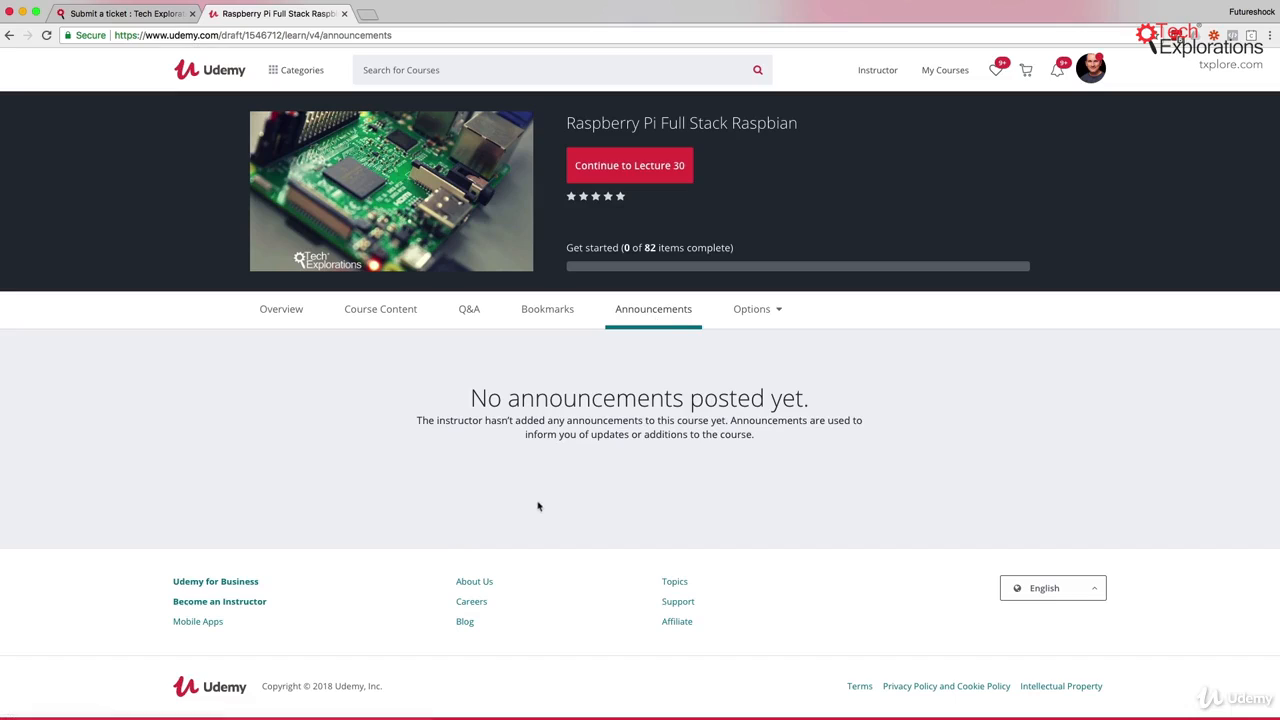
pyautogui.moveTo(568, 530)
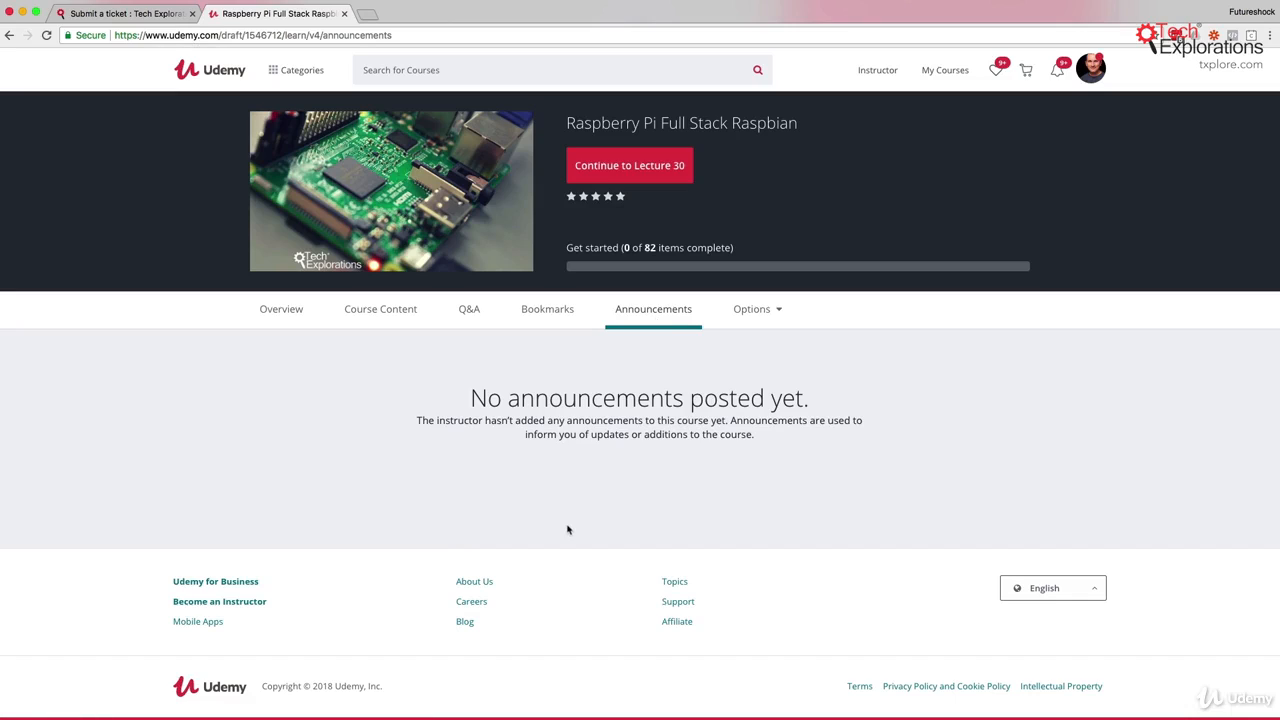
pyautogui.moveTo(689, 430)
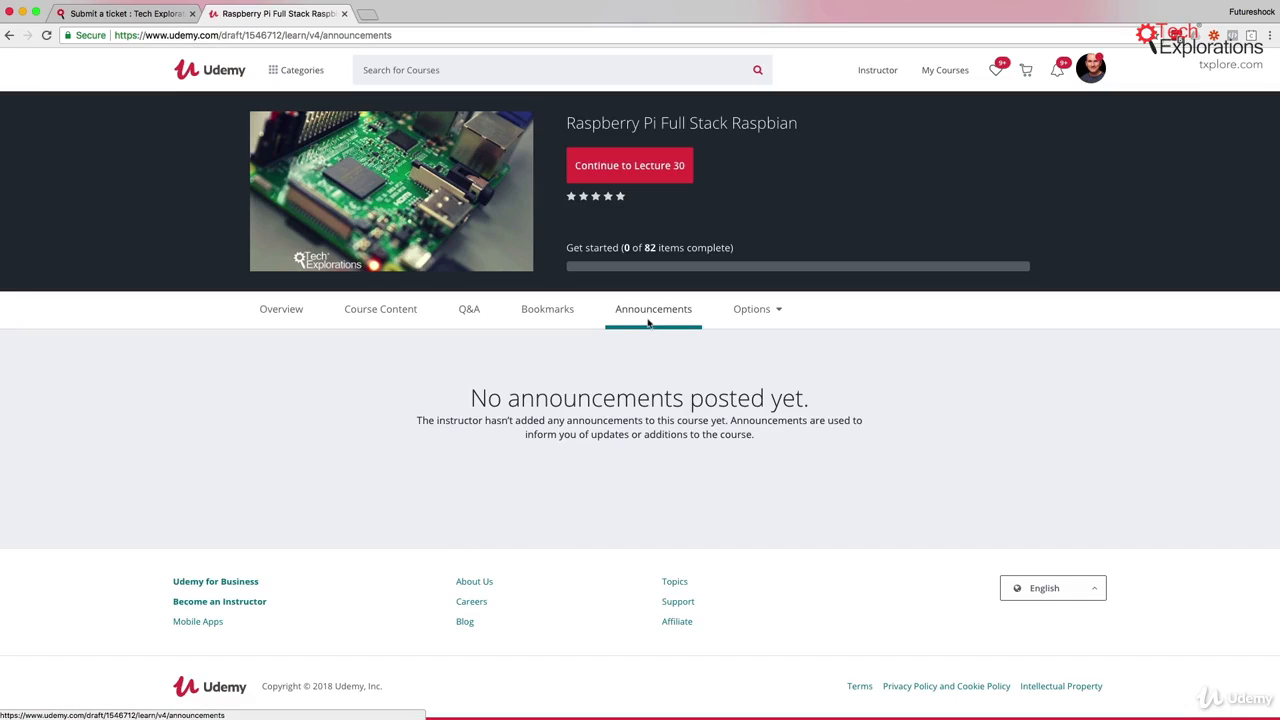
pyautogui.moveTo(462, 393)
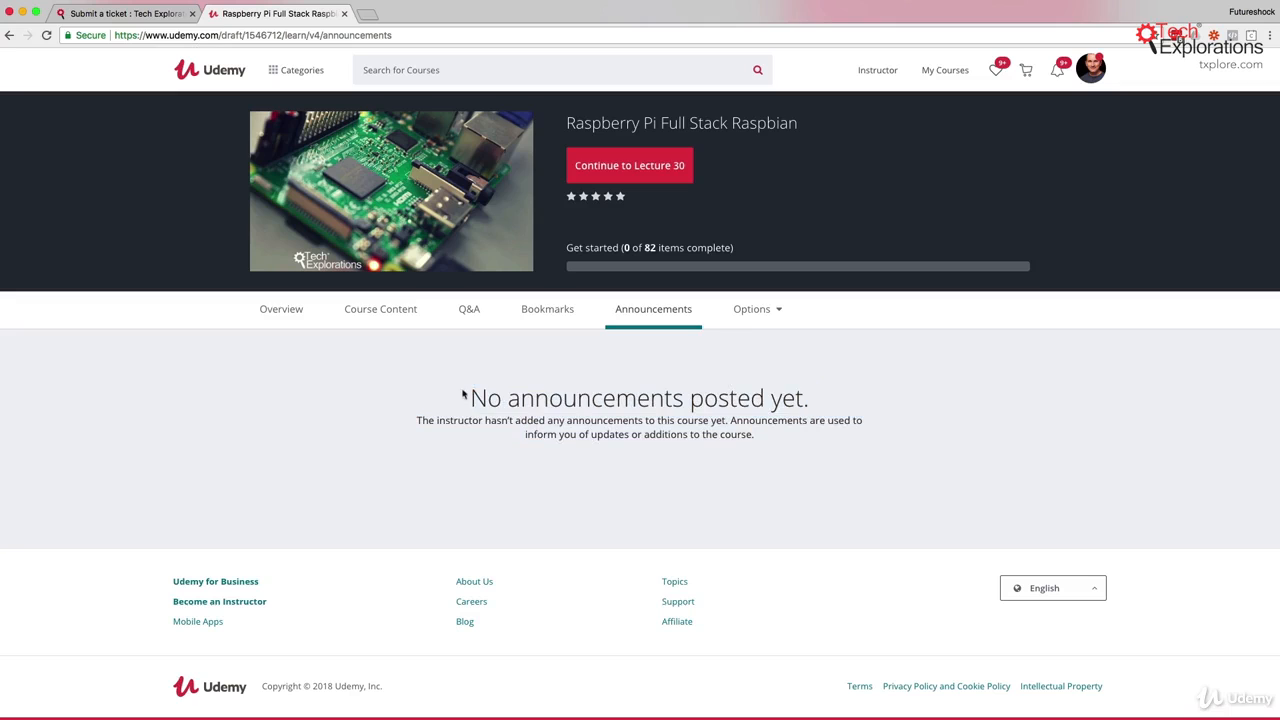
pyautogui.moveTo(760, 441)
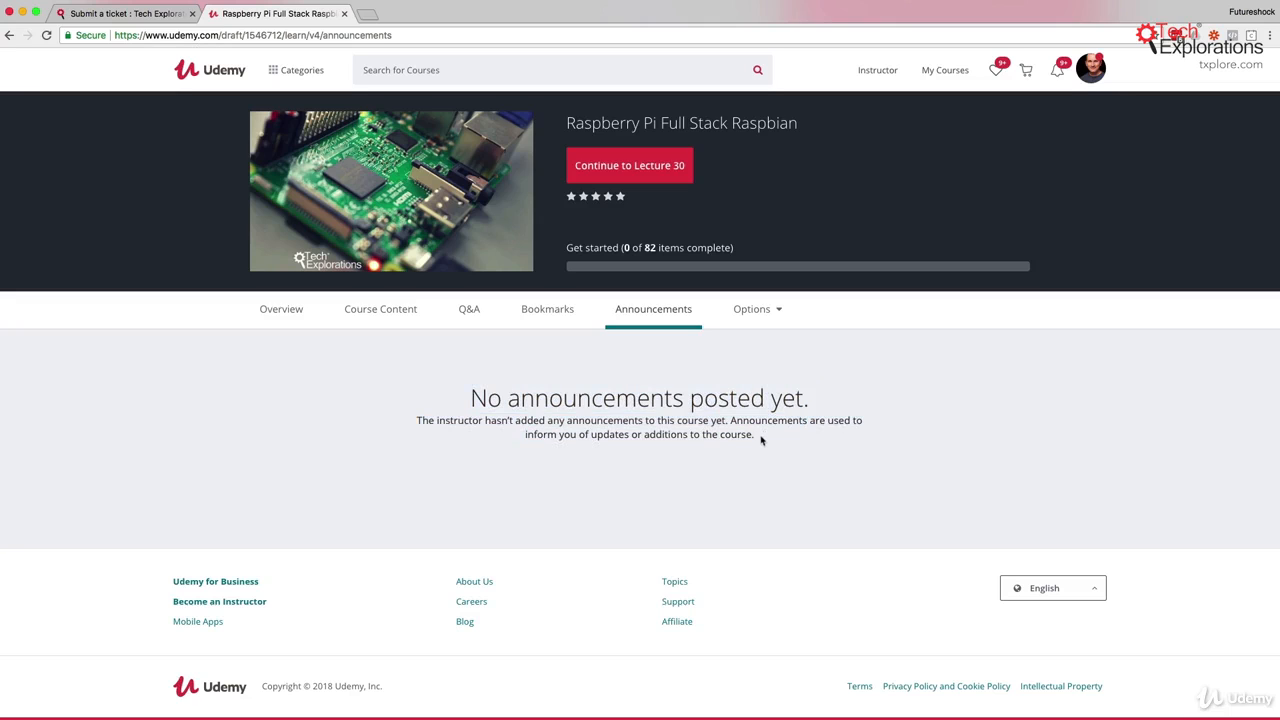
pyautogui.click(276, 308)
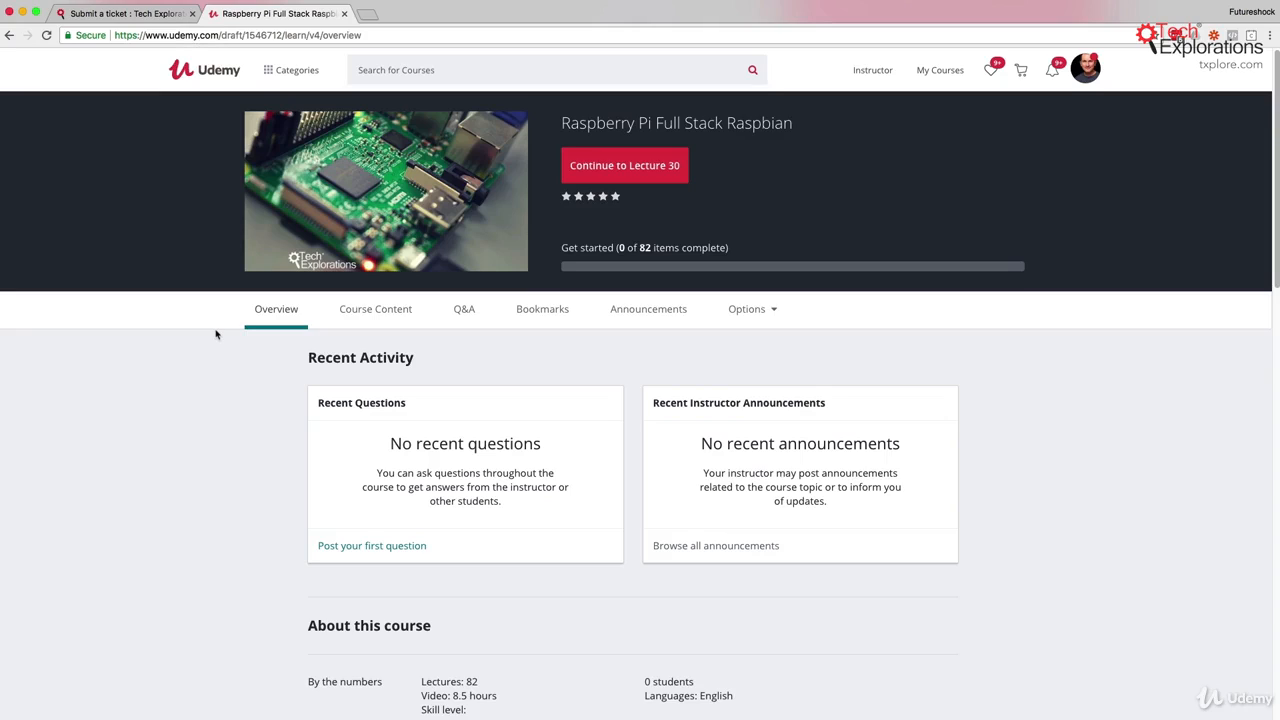
pyautogui.moveTo(856, 364)
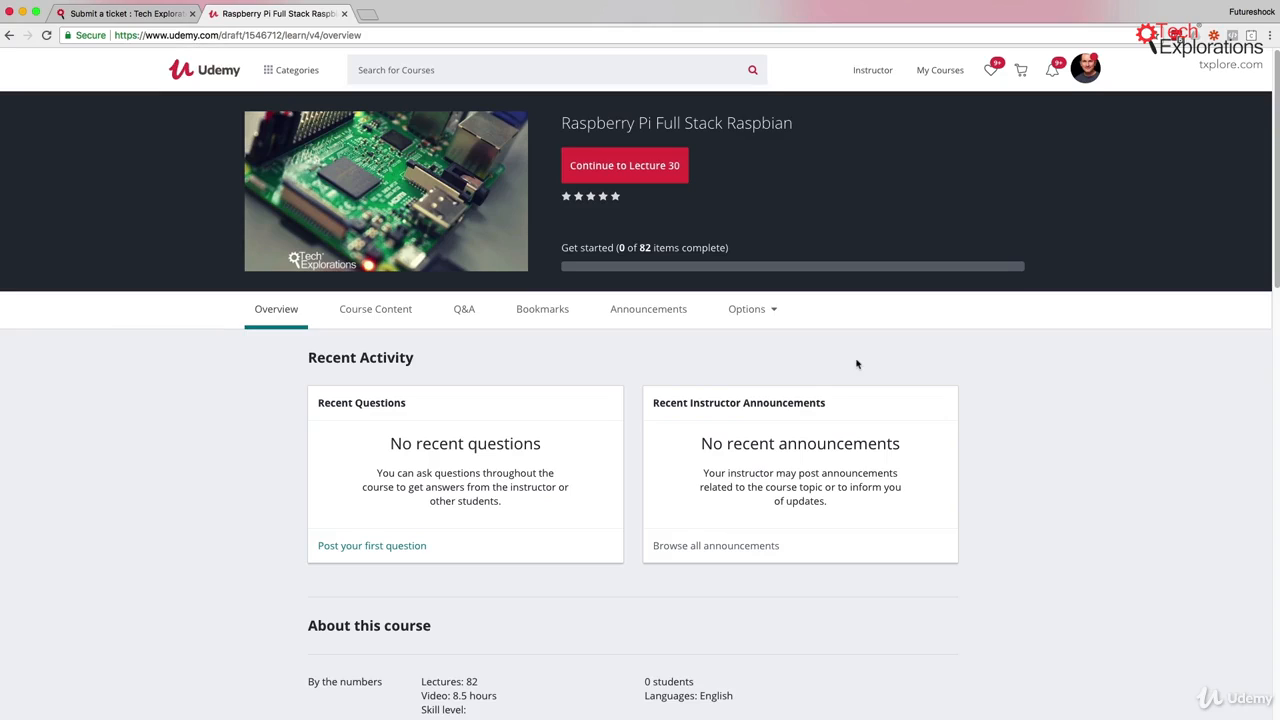